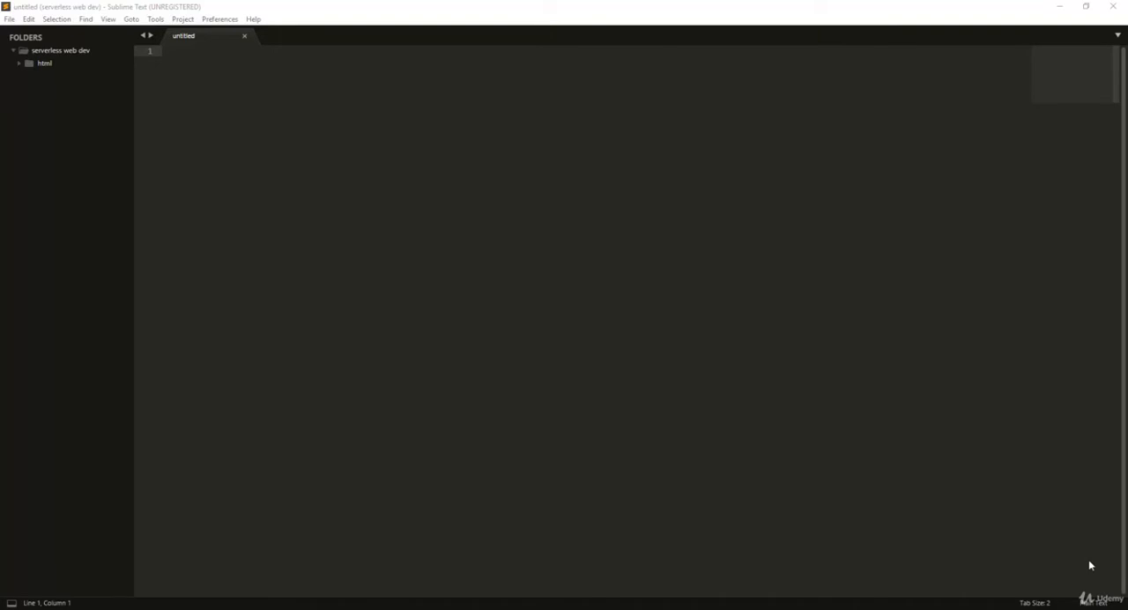
mouse_move(949, 497)
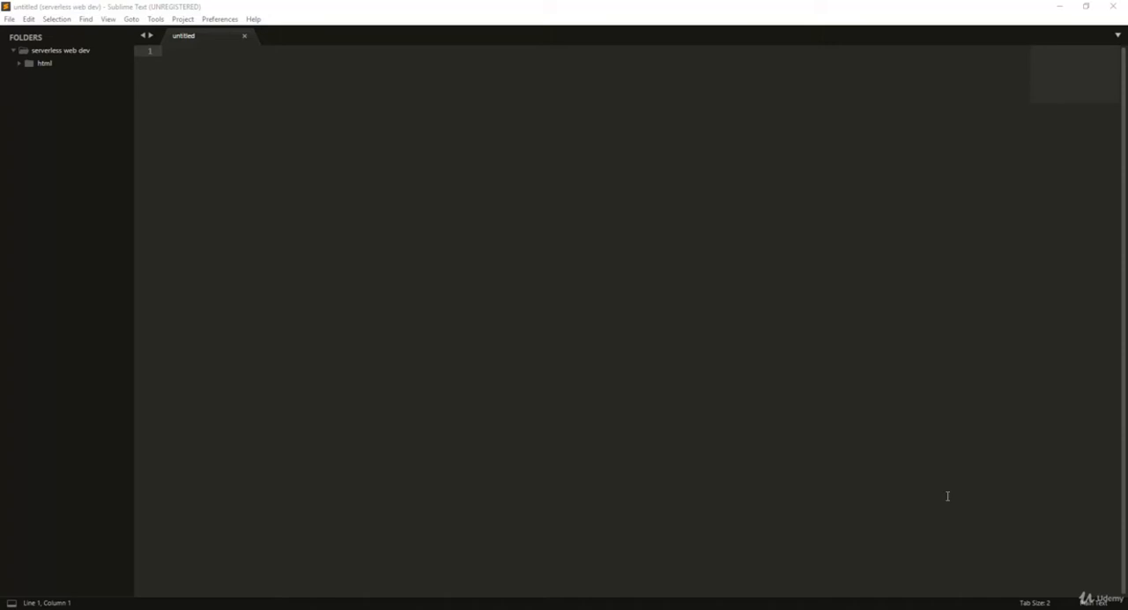
mouse_move(728, 356)
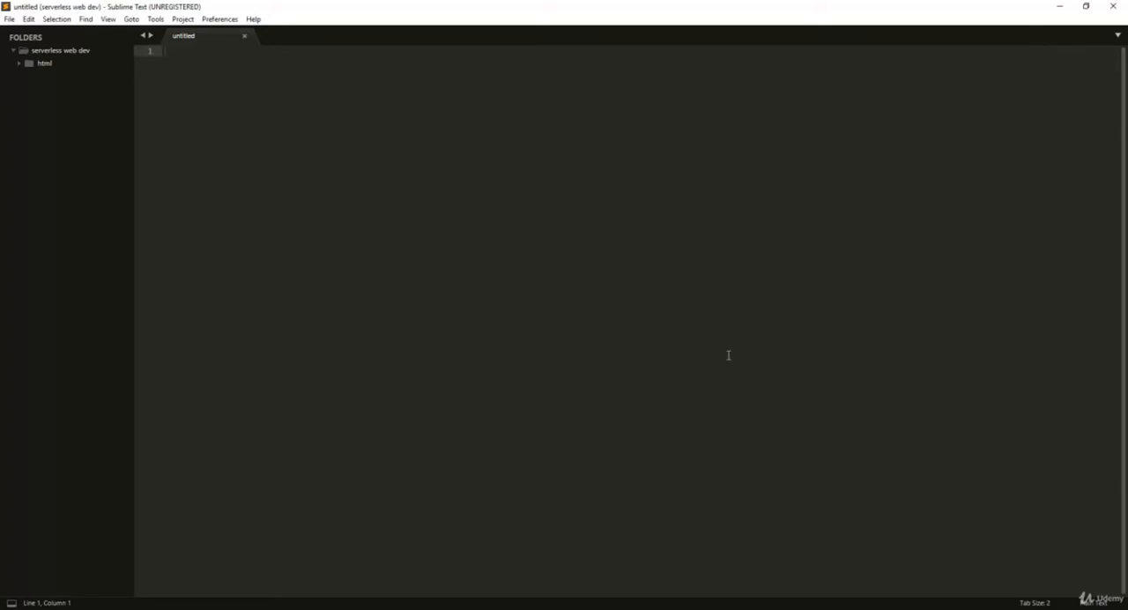
- Search Google for 'subli' to find the Sublime Text website
left_click(163, 49)
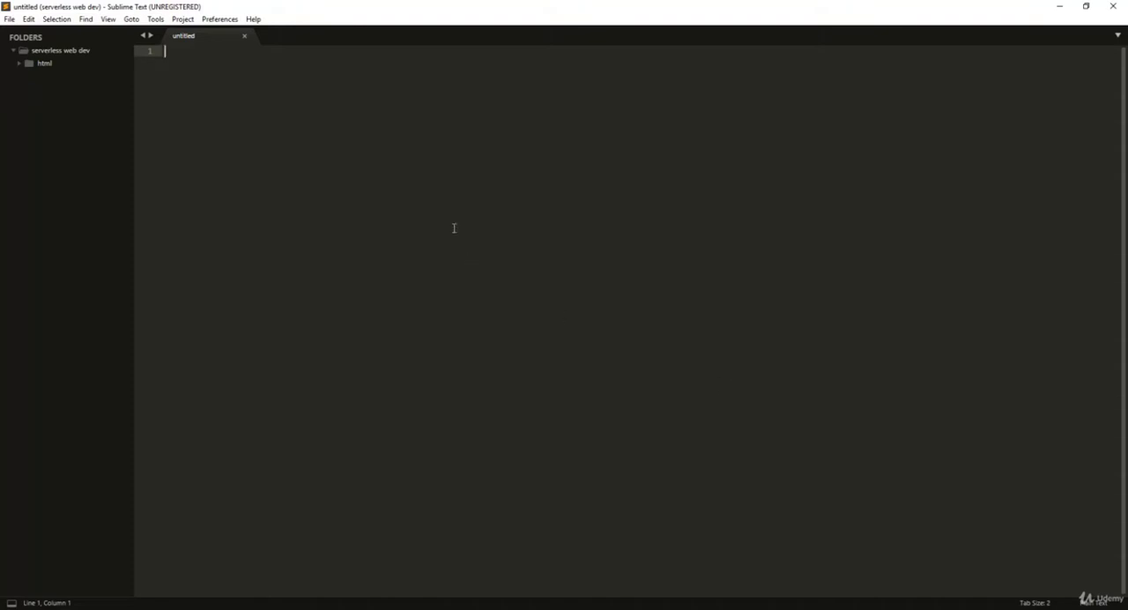
mouse_move(461, 229)
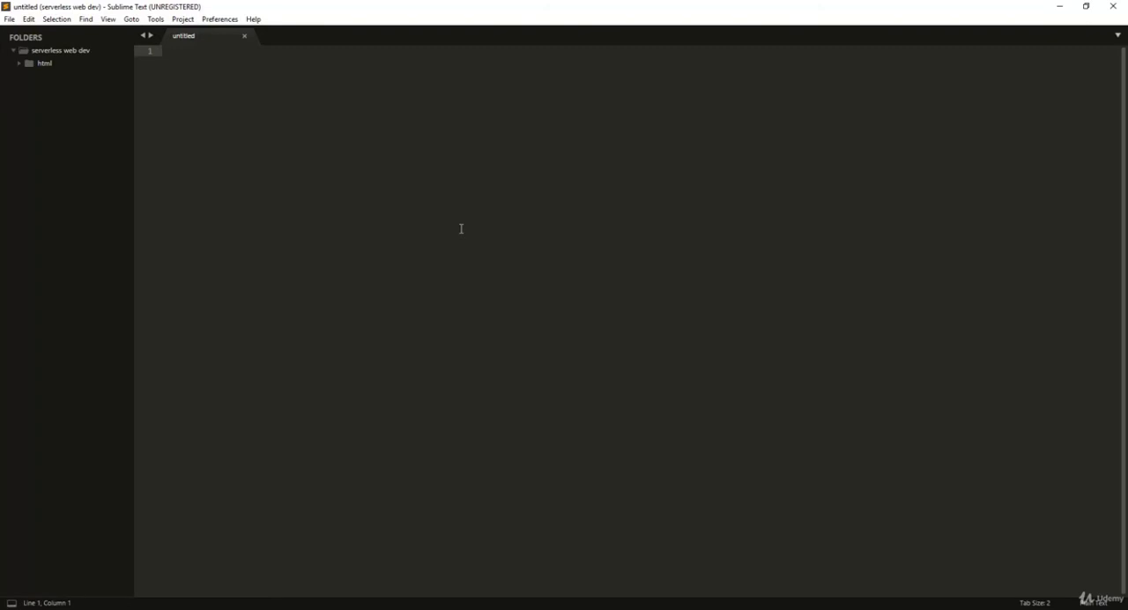
left_click(164, 49)
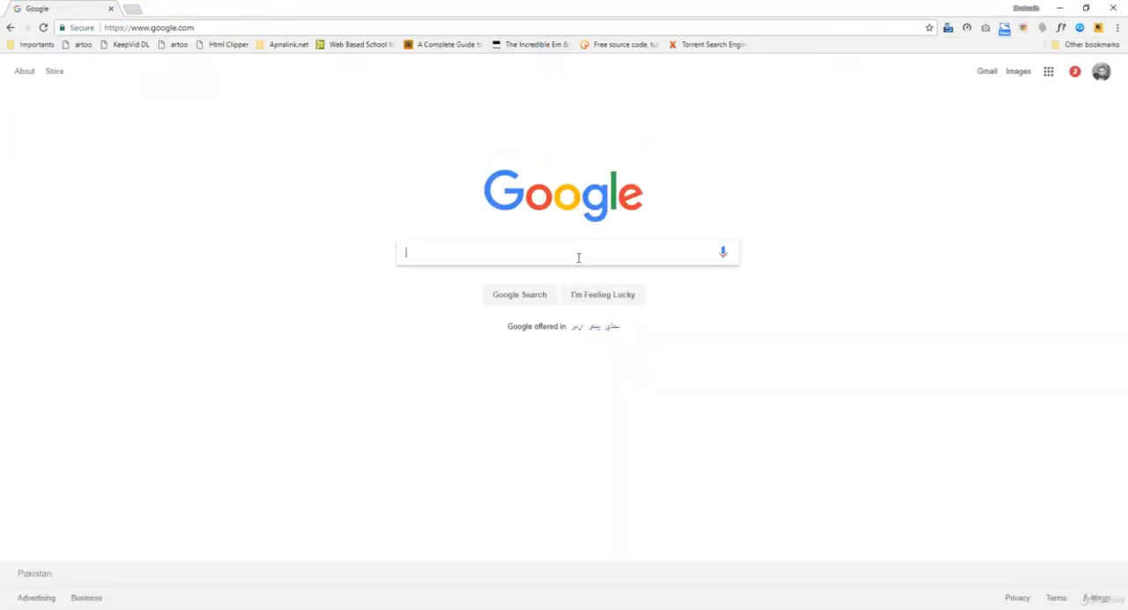
type("subli")
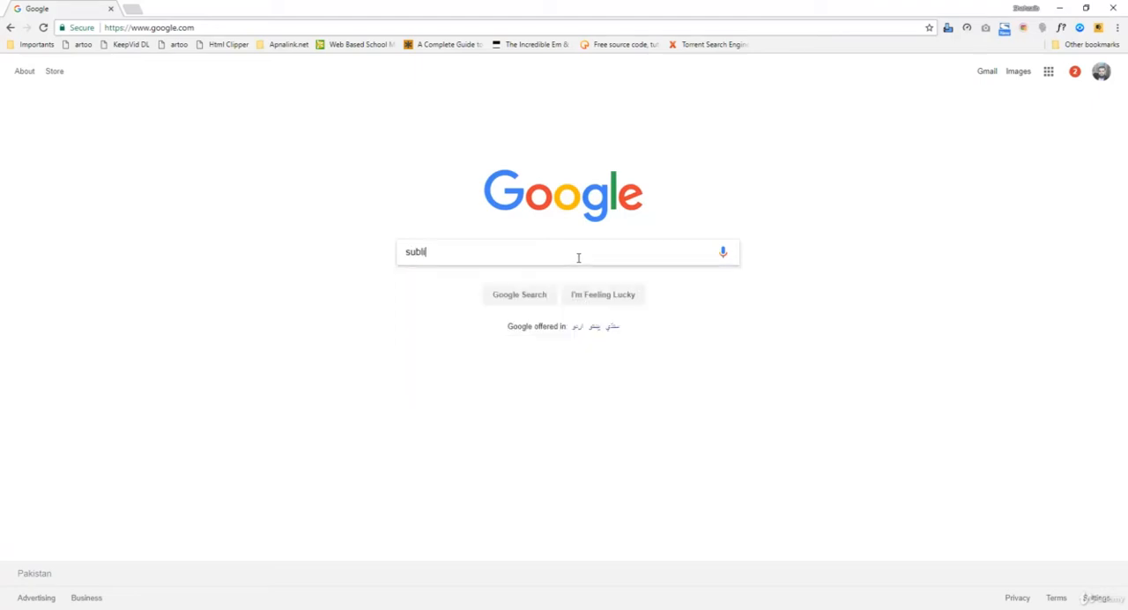
key("Return")
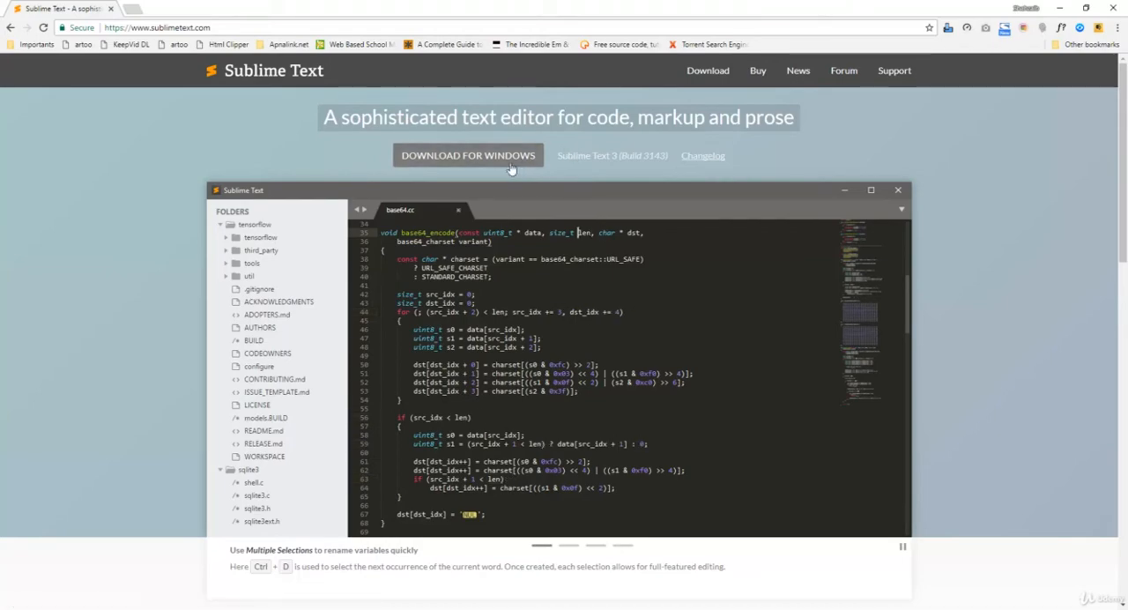
scroll("down", 3)
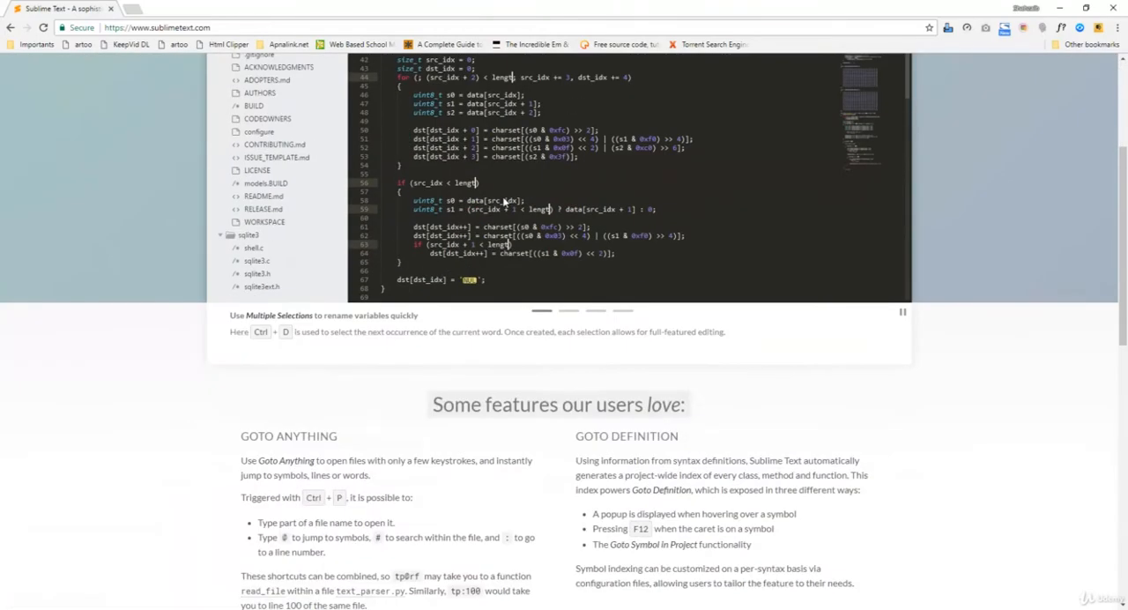
scroll("up", 3)
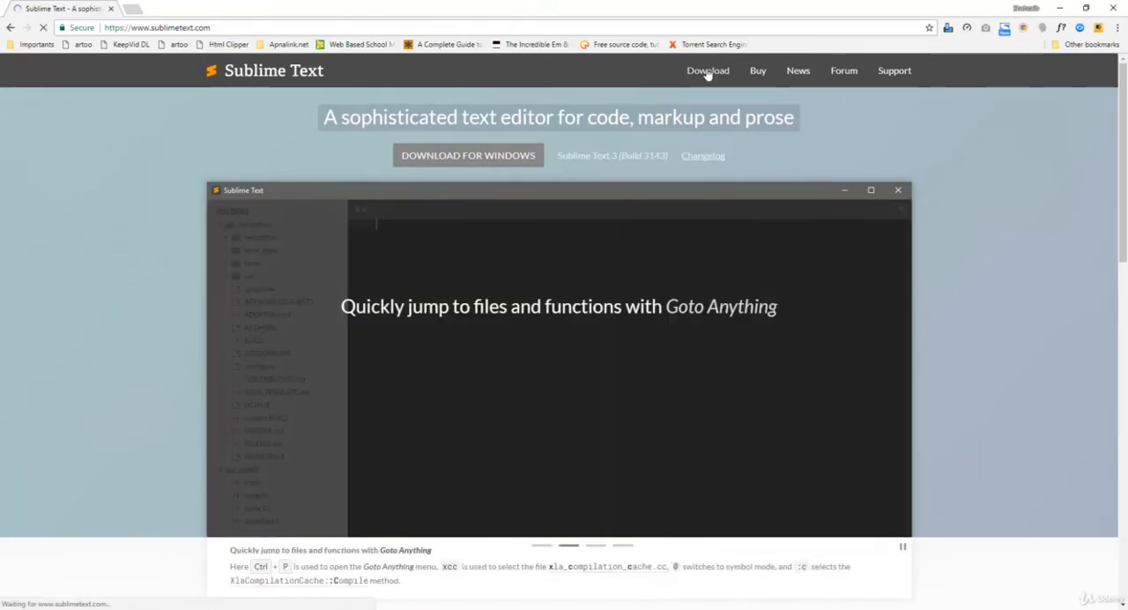
left_click(709, 70)
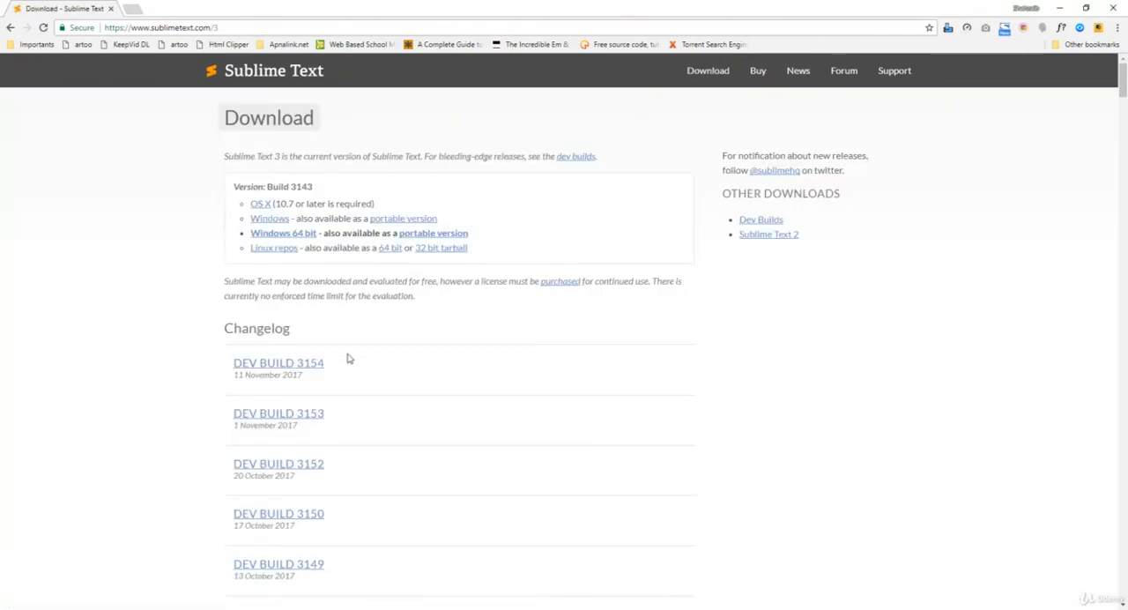
mouse_move(261, 205)
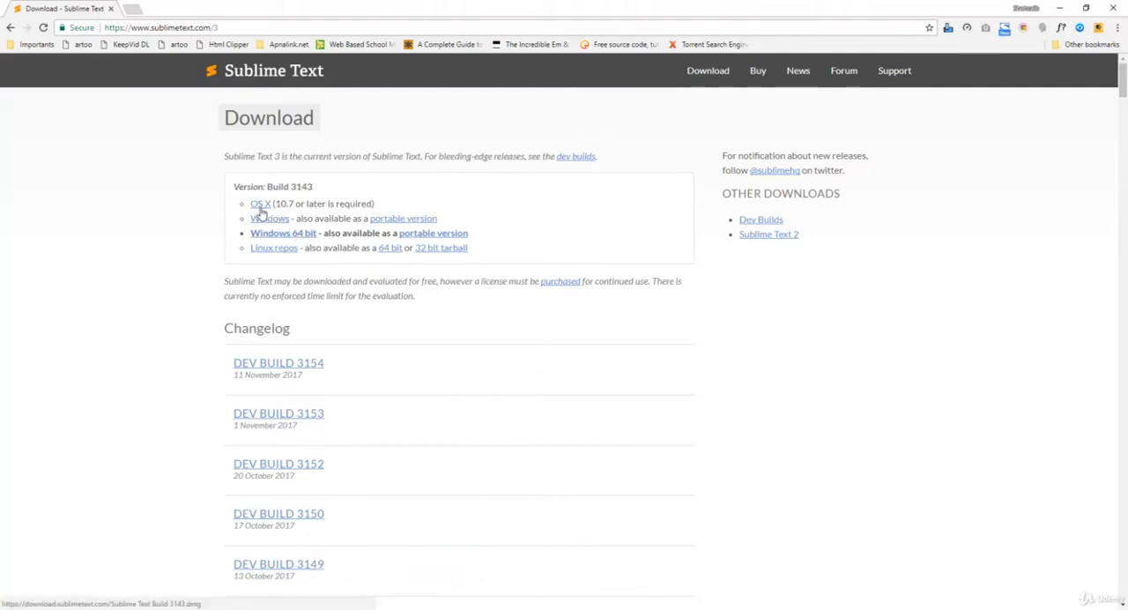
mouse_move(278, 233)
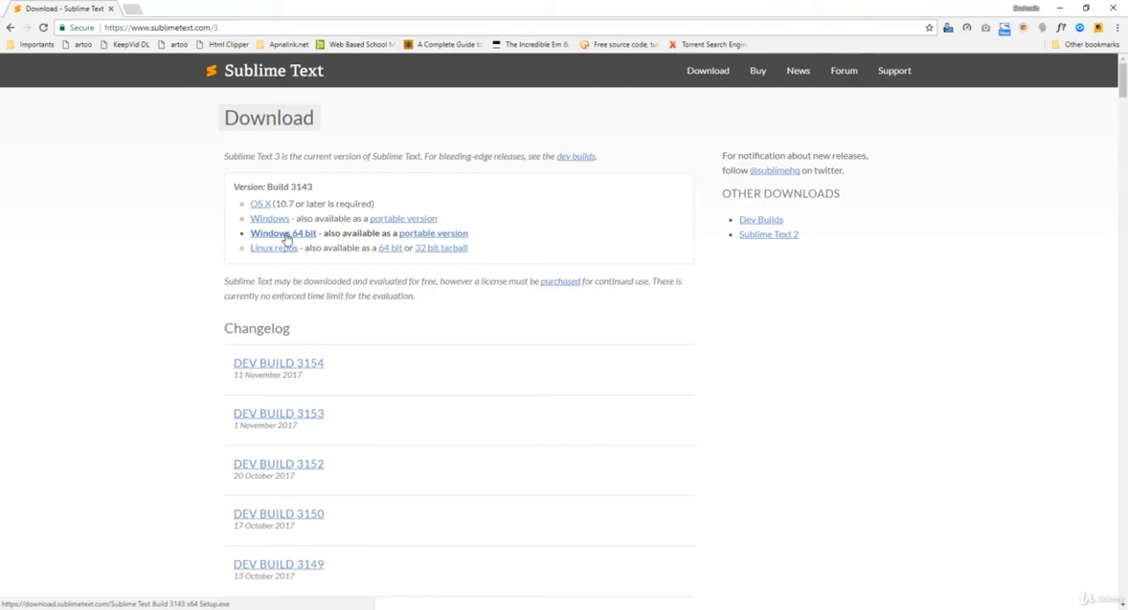
mouse_move(433, 233)
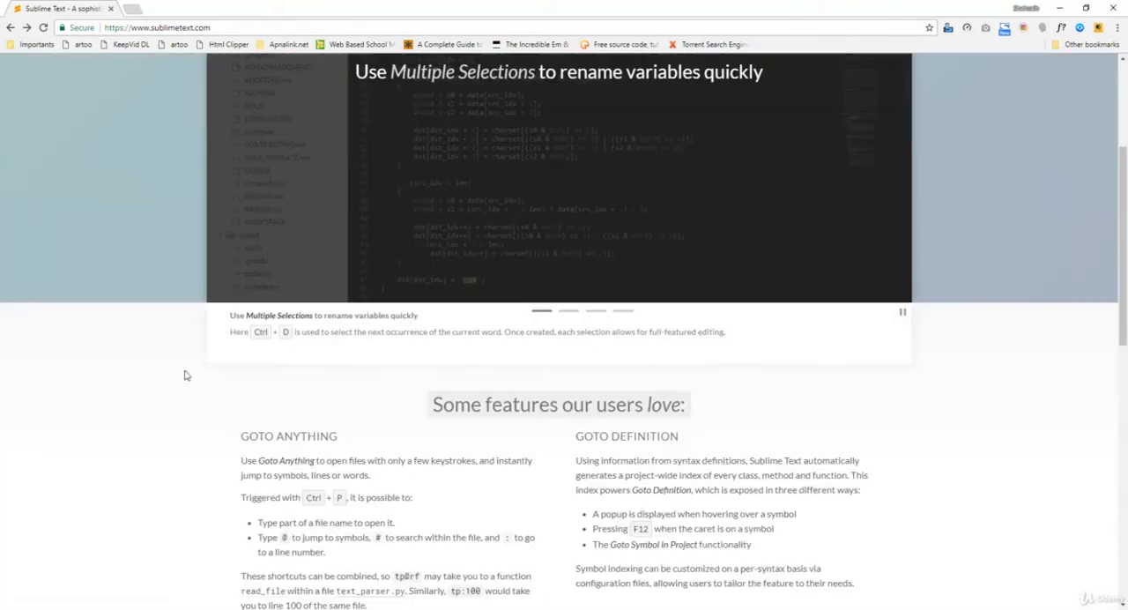
scroll("up", 3)
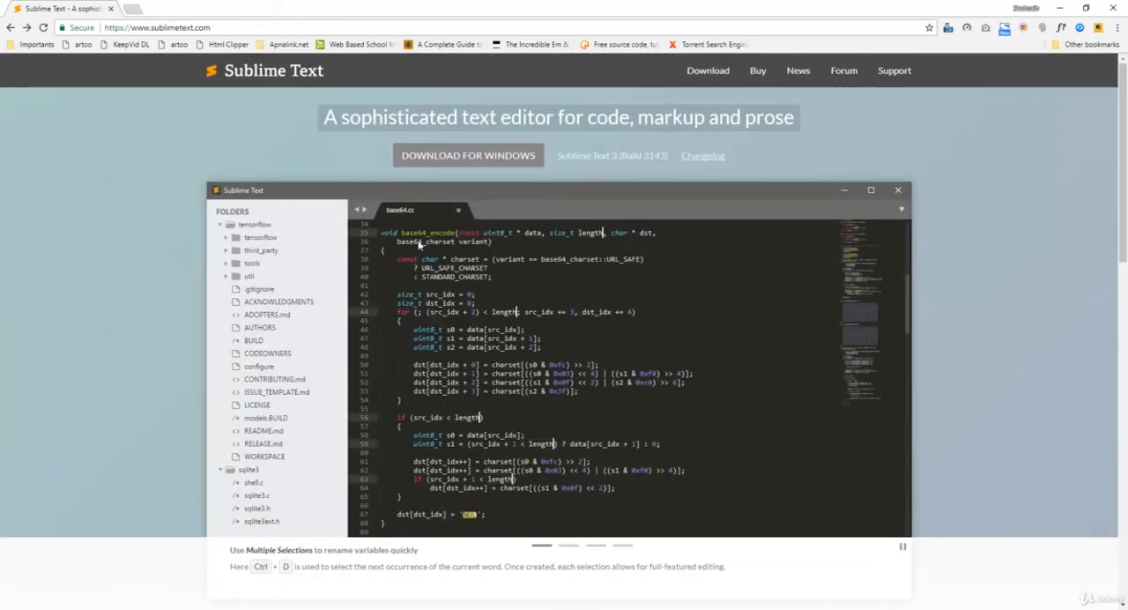
left_click(469, 155)
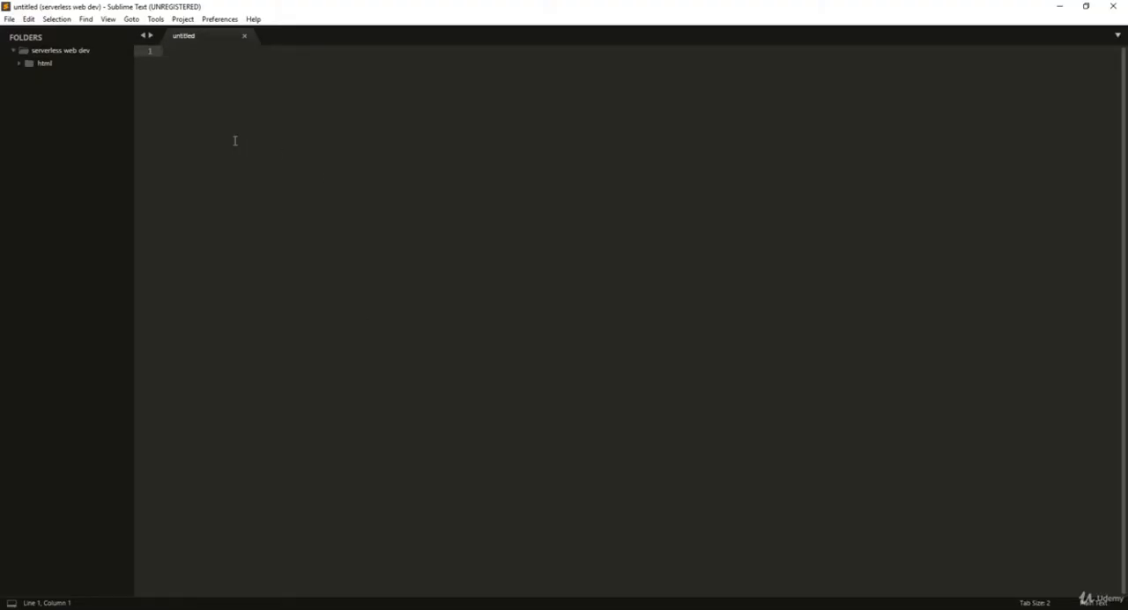
mouse_move(198, 81)
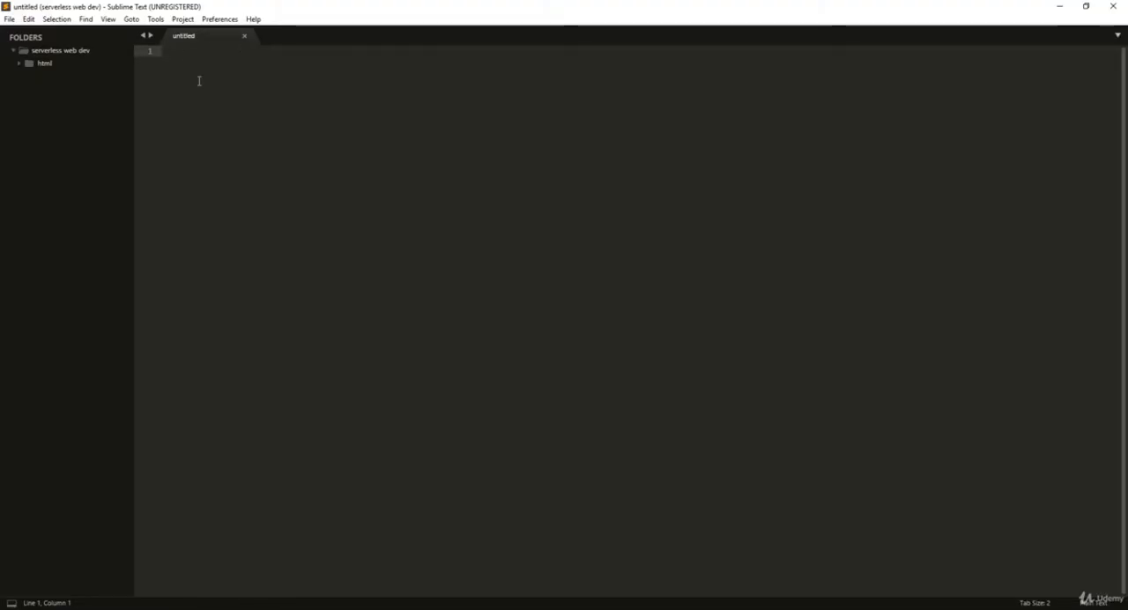
- Bring up the theme list via Preferences > Theme... and keep Adaptive.sublime-theme
left_click(219, 17)
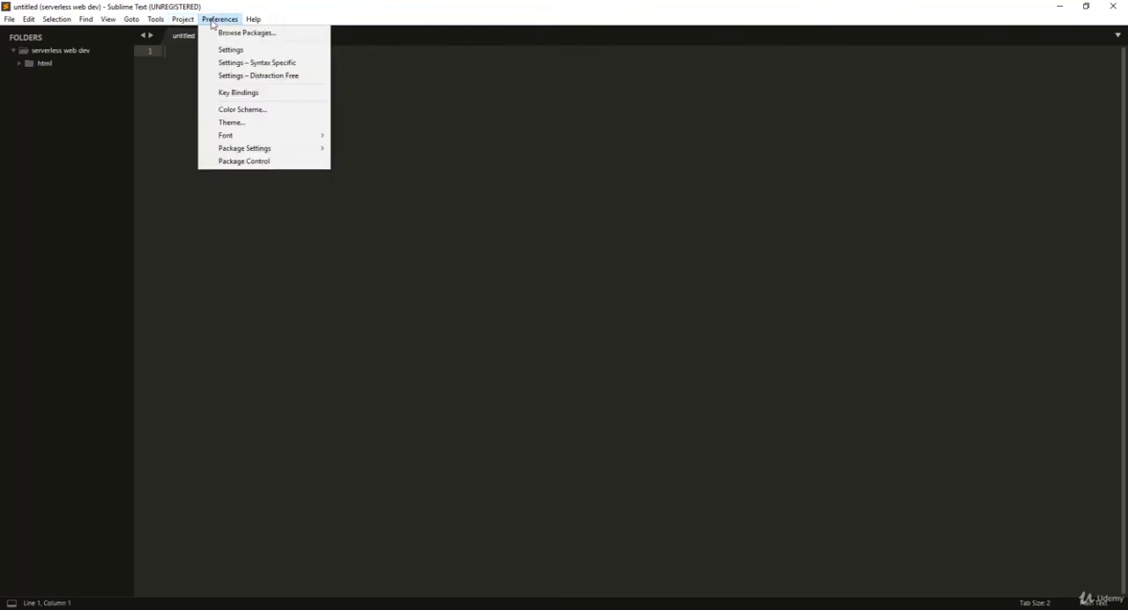
mouse_move(243, 148)
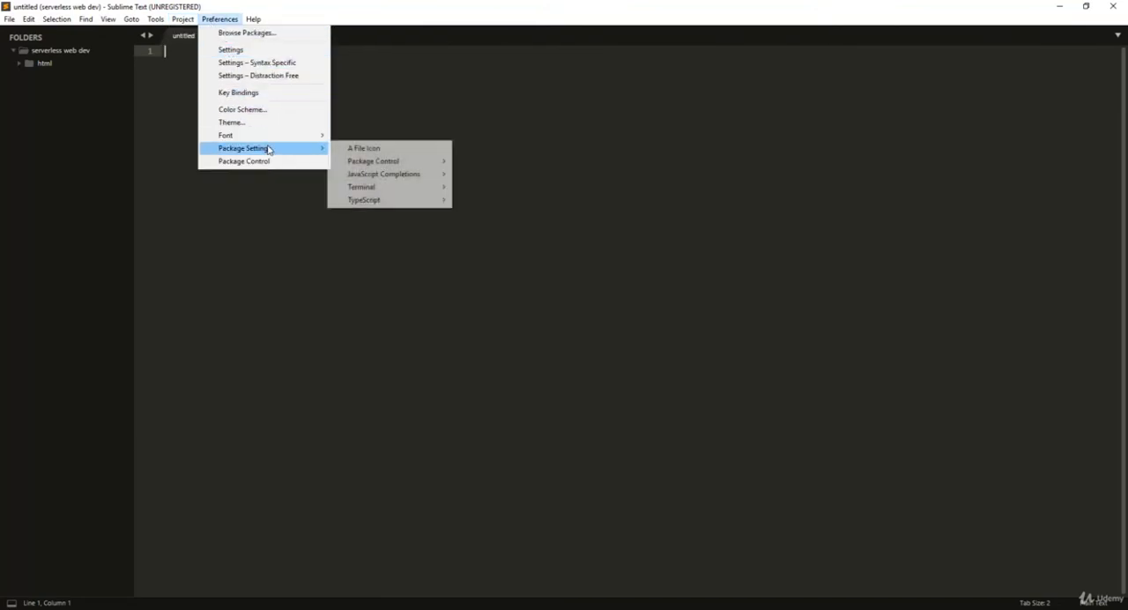
mouse_move(243, 109)
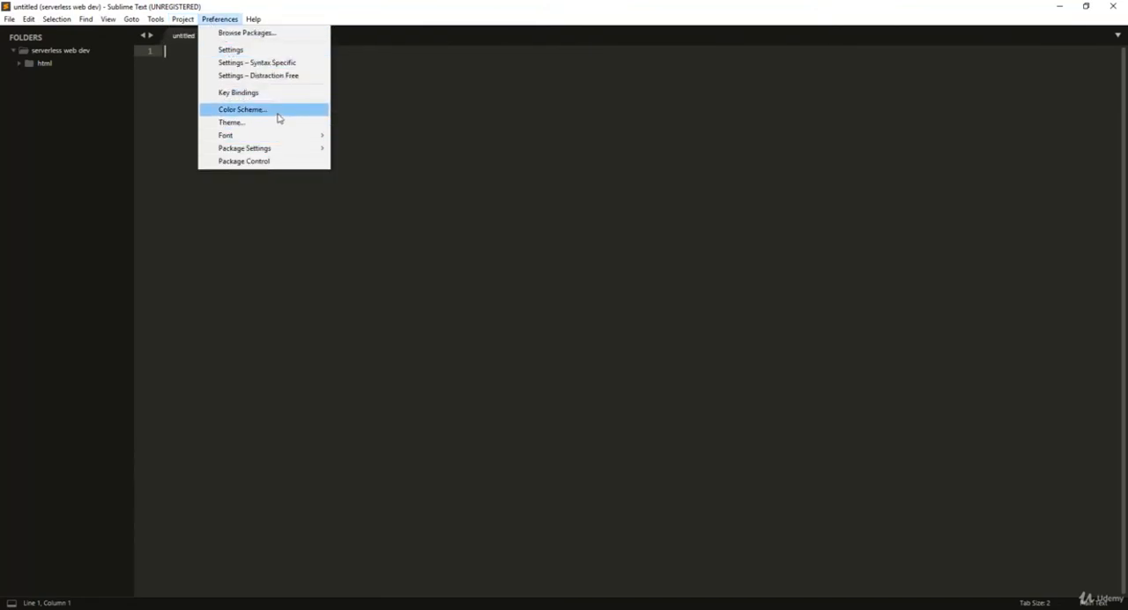
left_click(229, 122)
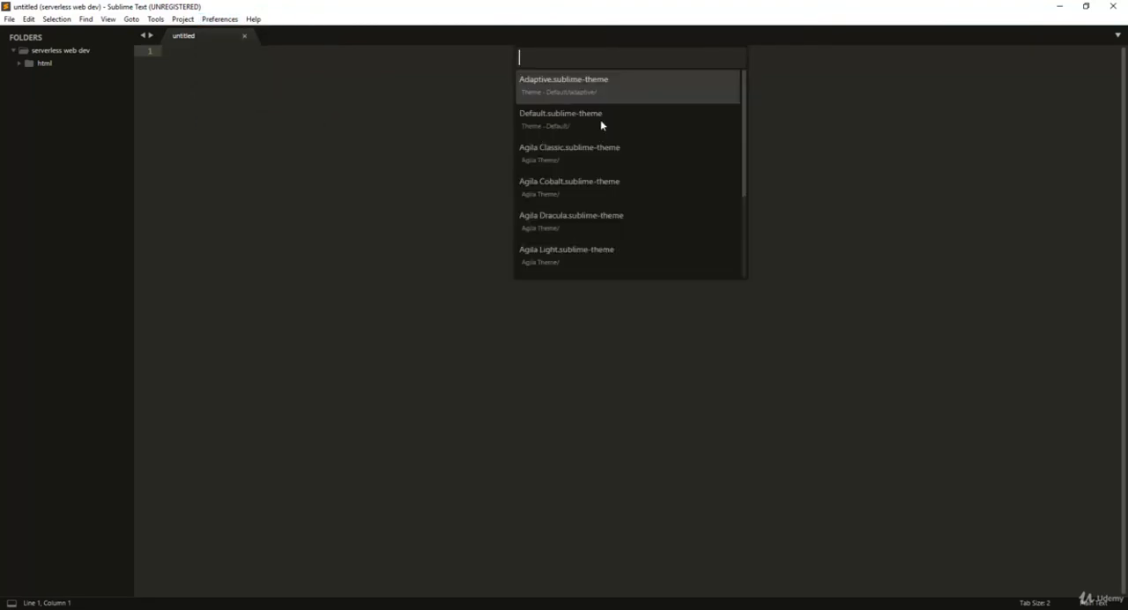
key("escape")
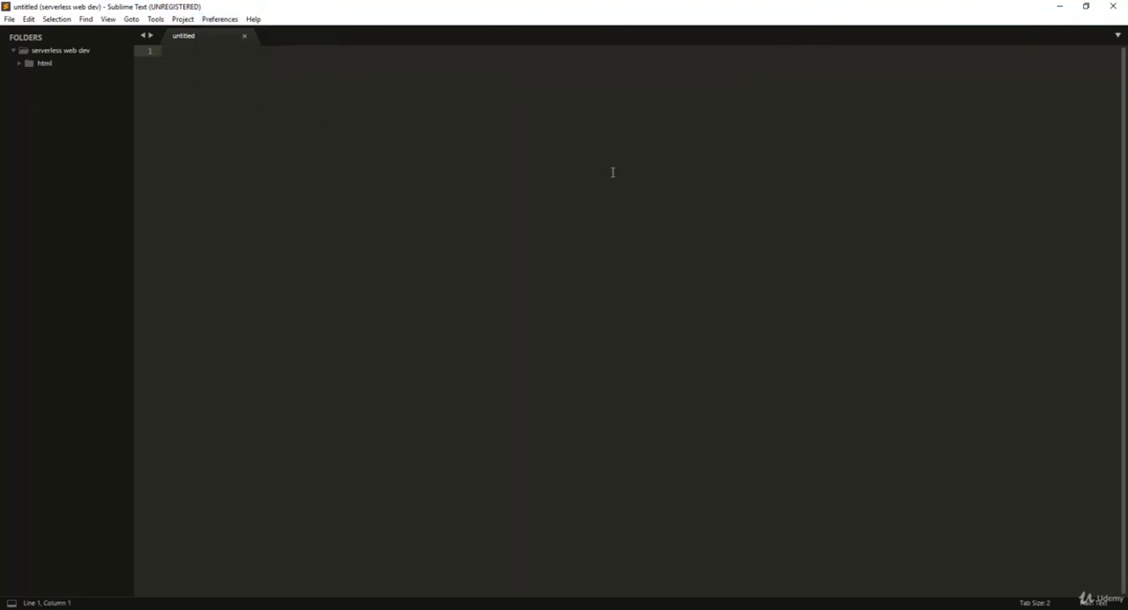
mouse_move(159, 146)
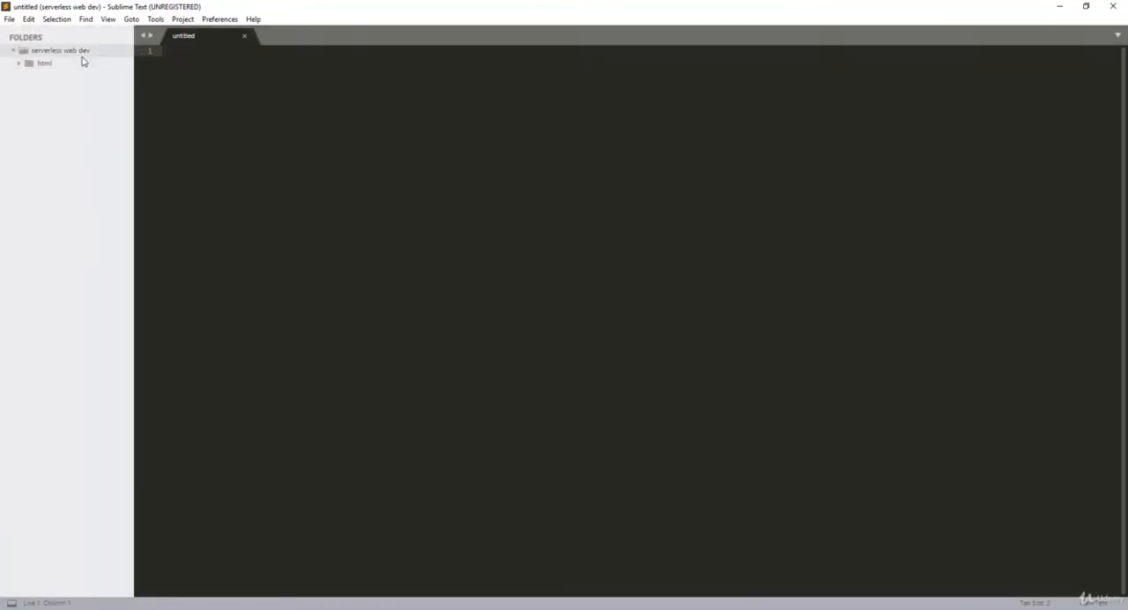
- Reach the theme chooser again via Preferences, checking the View menu on the way
left_click(218, 18)
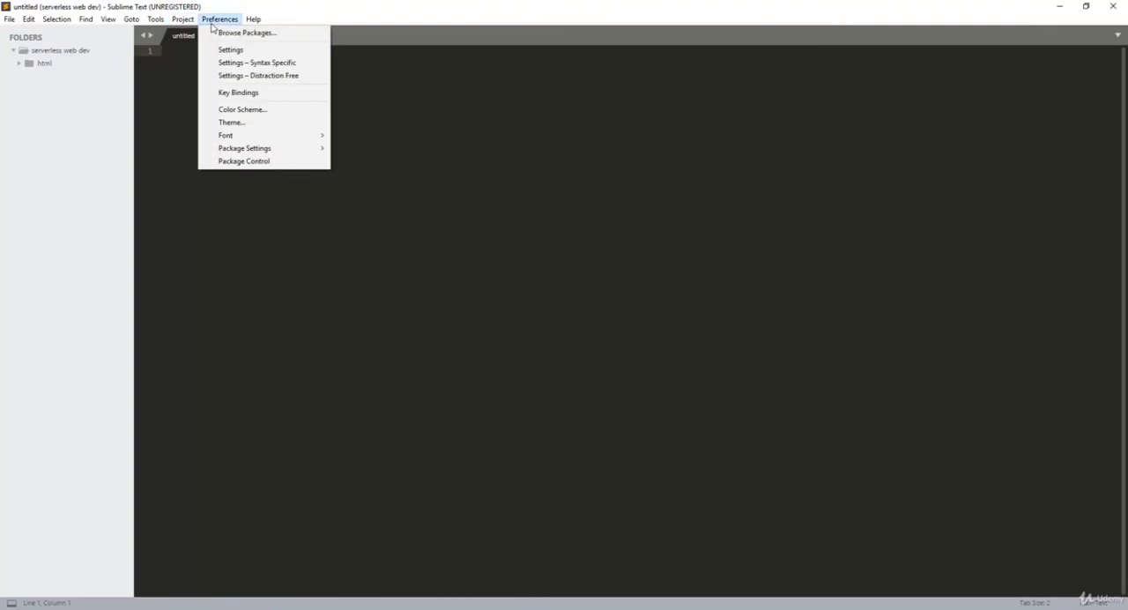
mouse_move(39, 185)
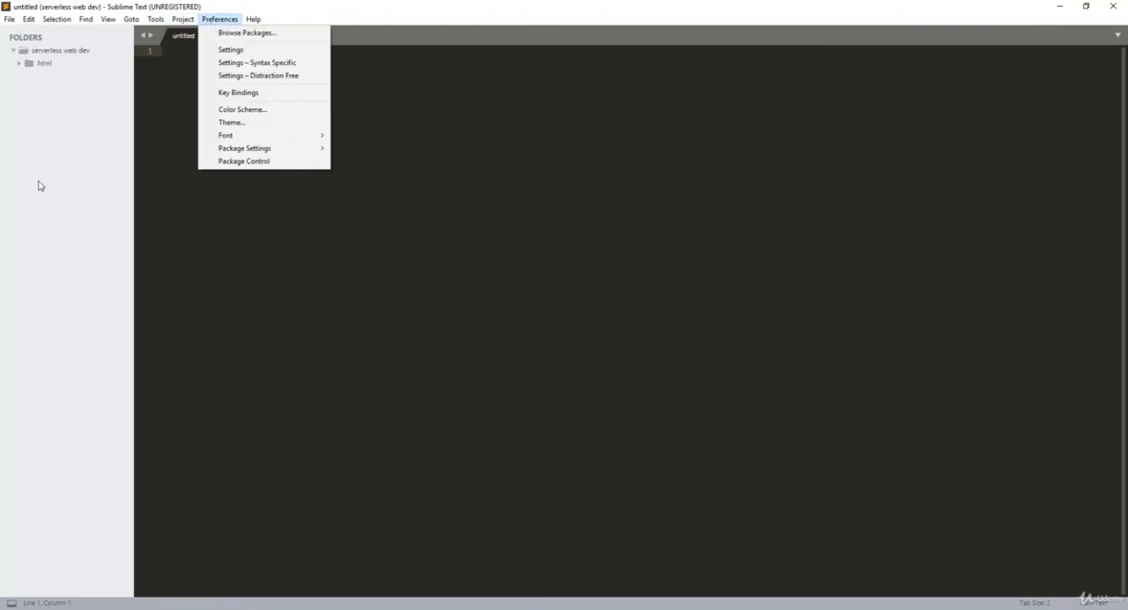
mouse_move(243, 109)
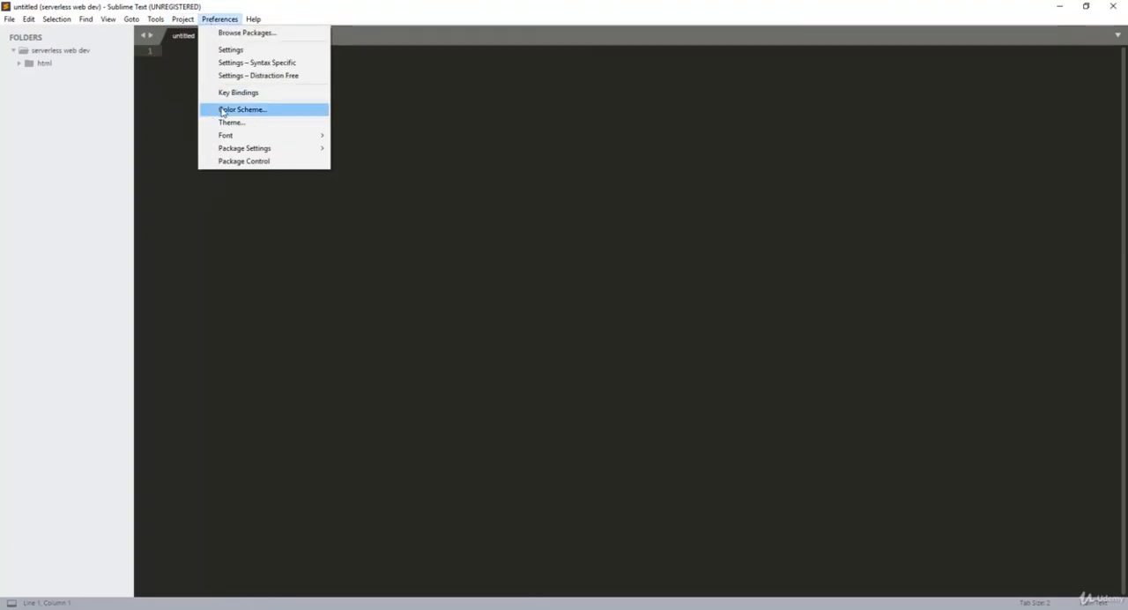
mouse_move(231, 124)
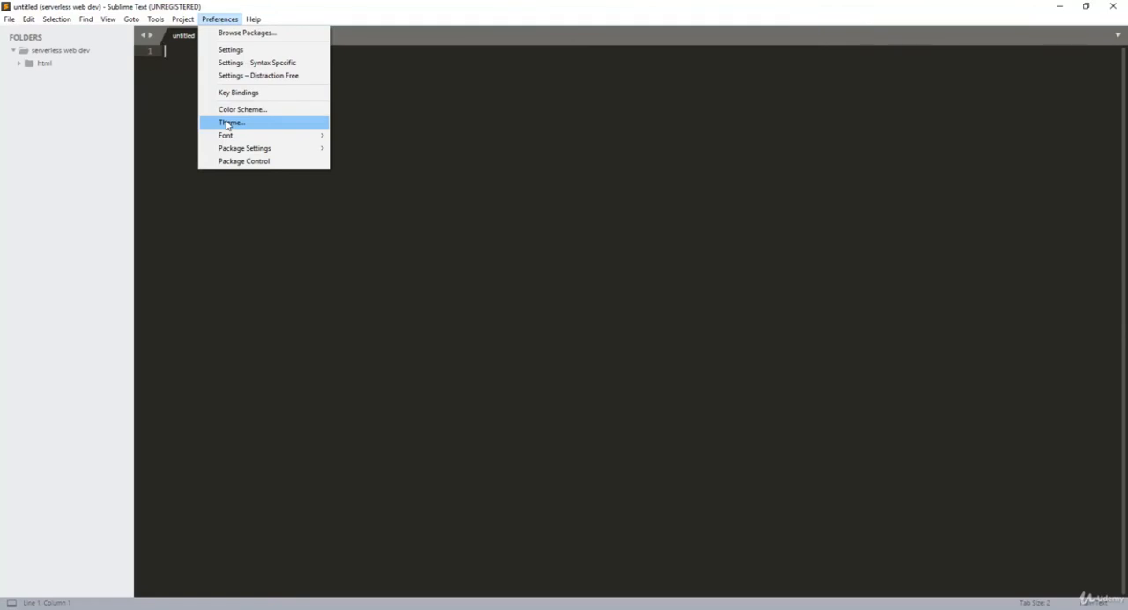
left_click(229, 121)
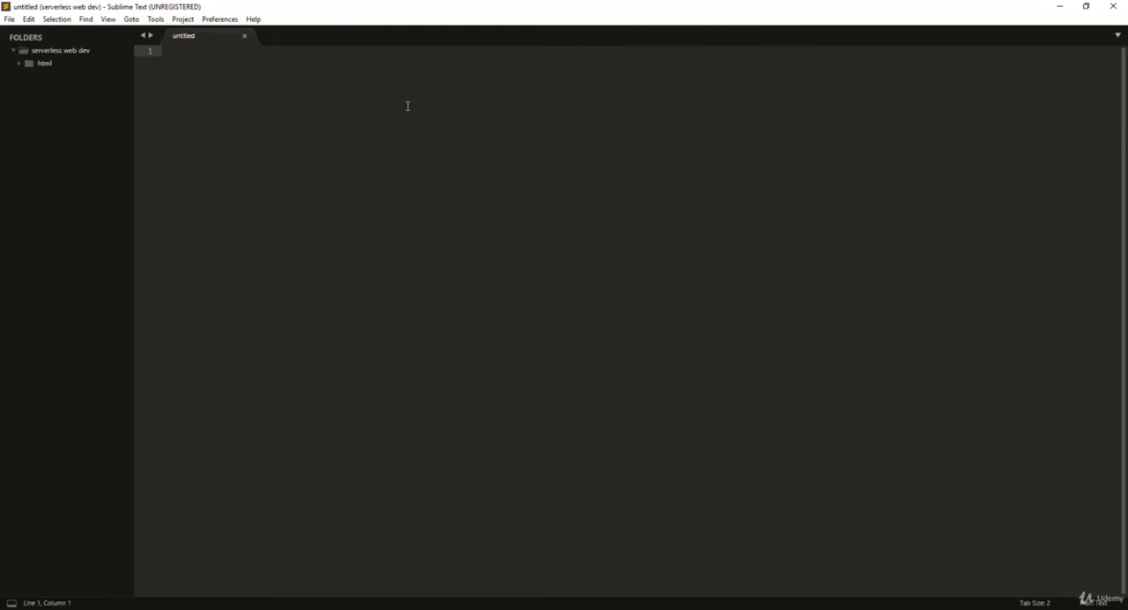
left_click(107, 17)
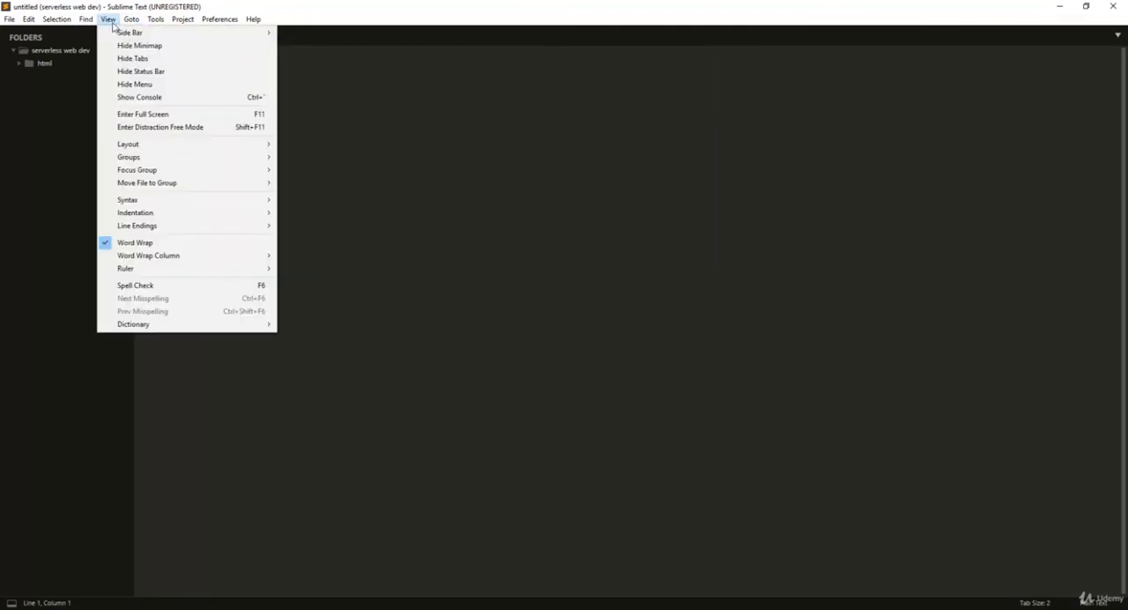
left_click(219, 17)
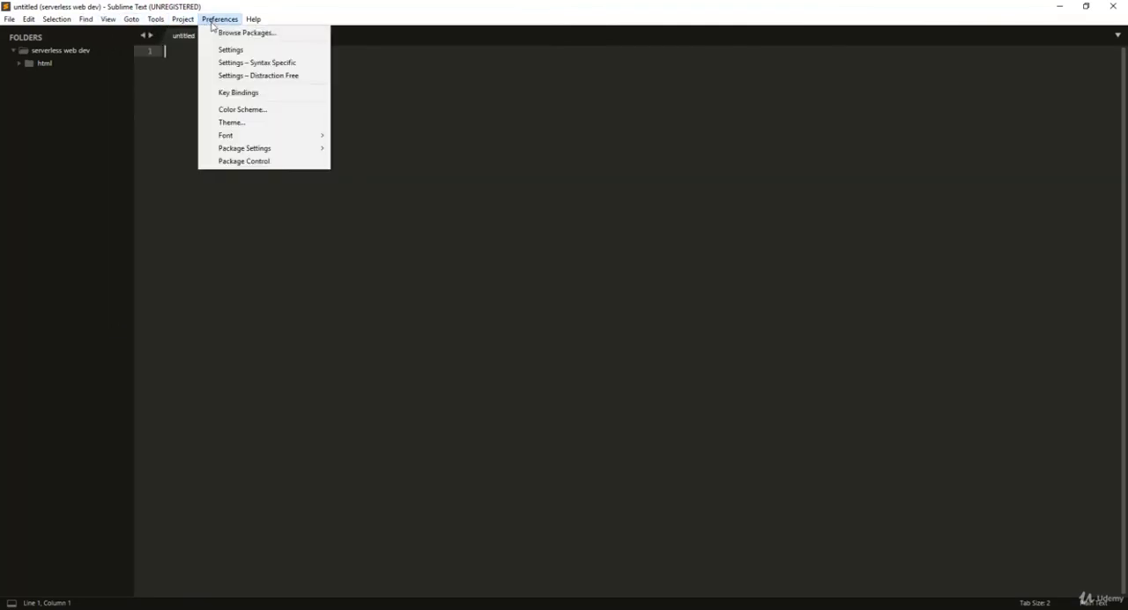
- Preview a reddish Agila theme from the list, then return to the original dark theme
left_click(231, 122)
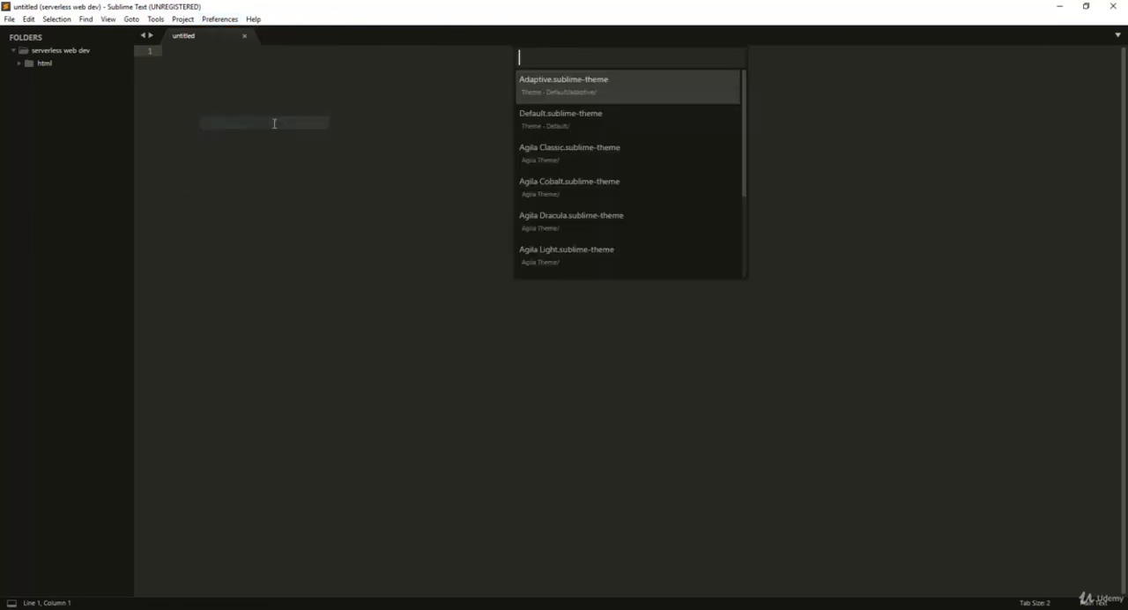
mouse_move(593, 186)
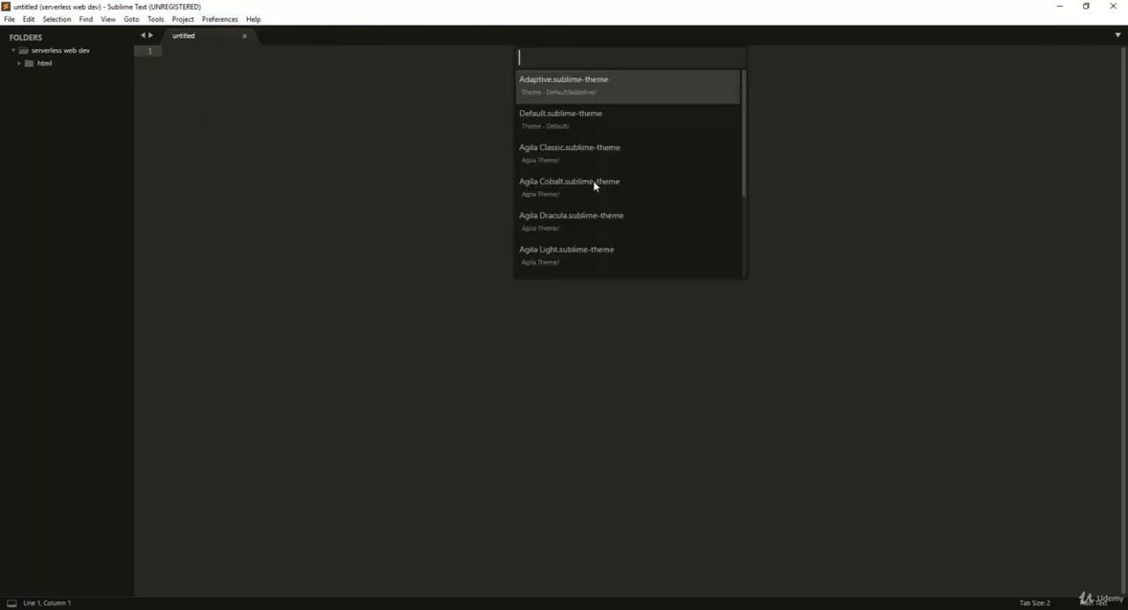
mouse_move(557, 166)
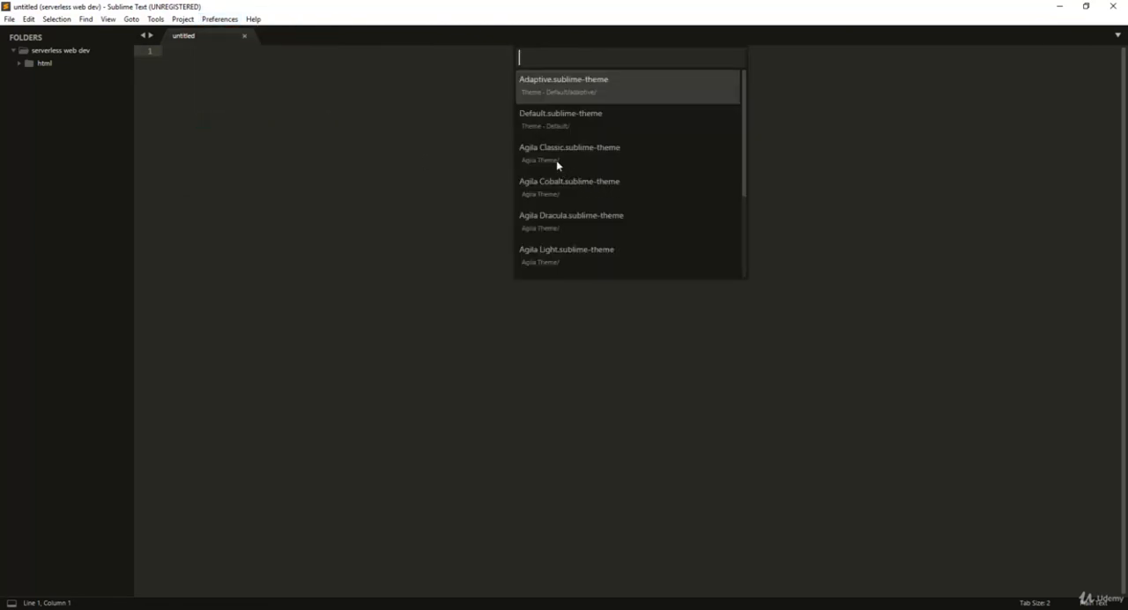
mouse_move(568, 228)
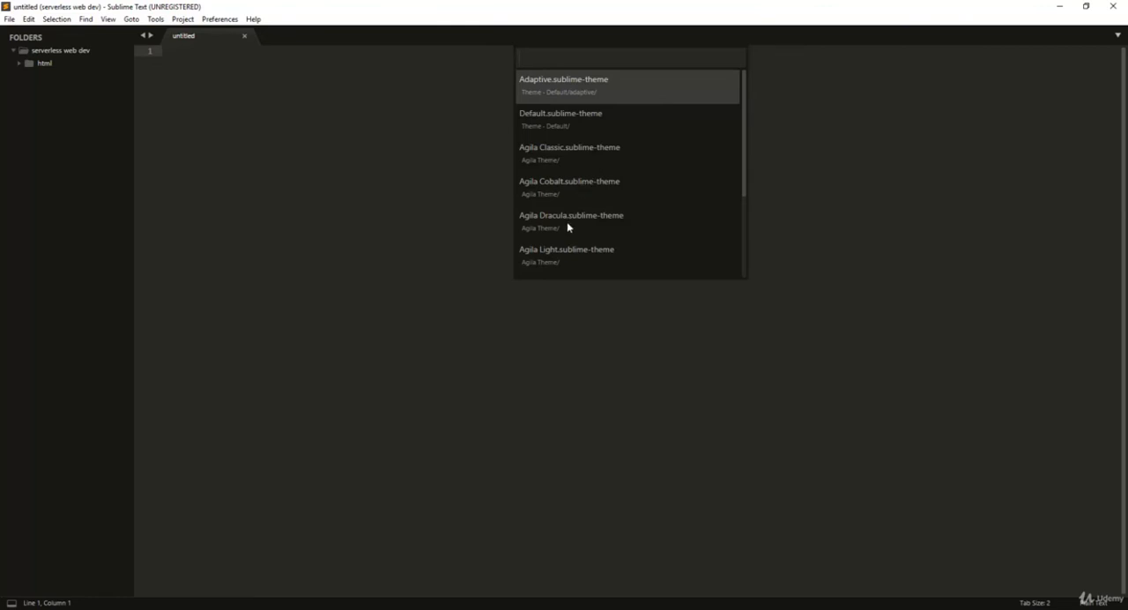
scroll("down", 3)
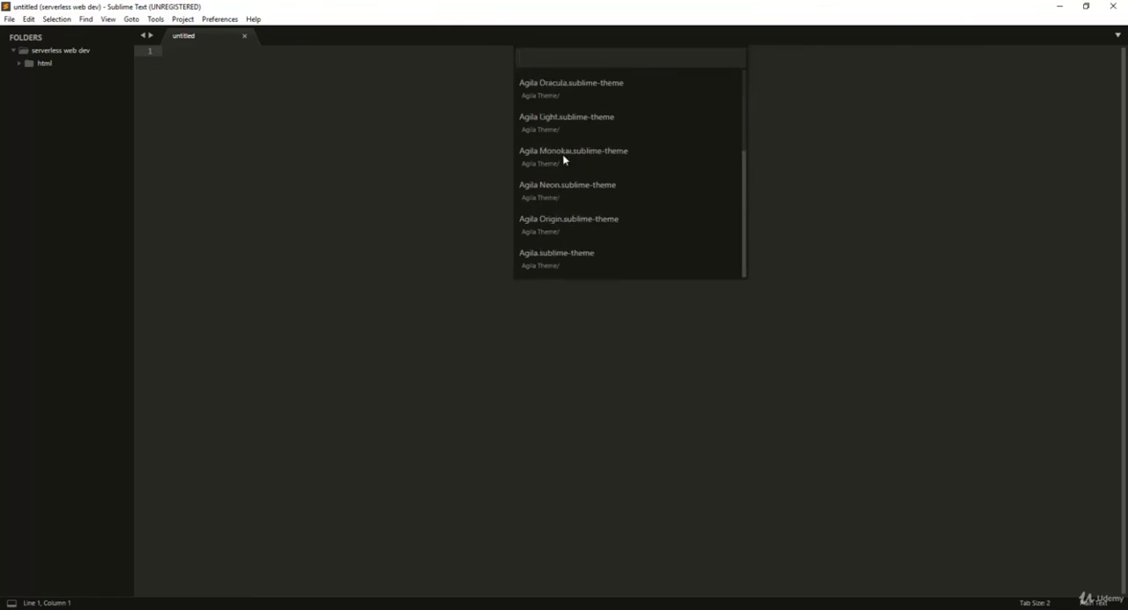
key("Escape")
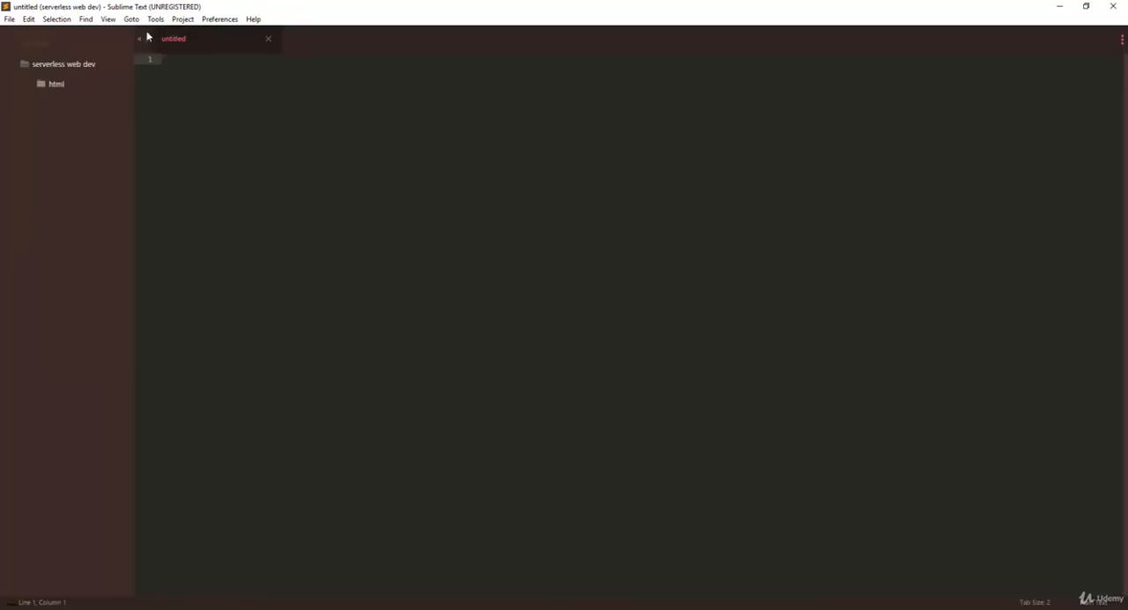
left_click(218, 17)
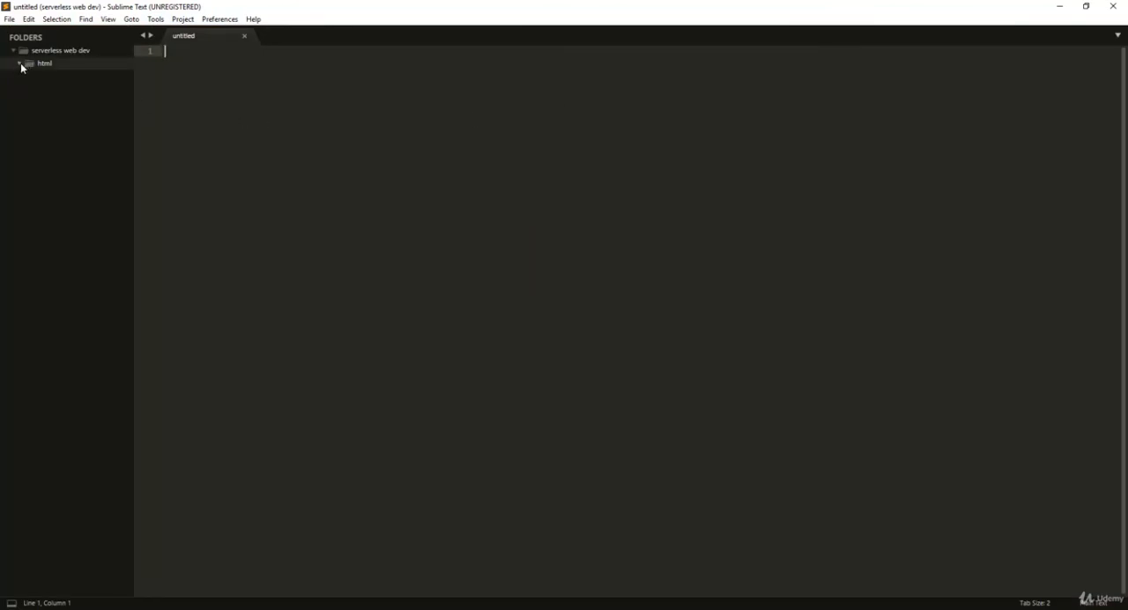
left_click(219, 18)
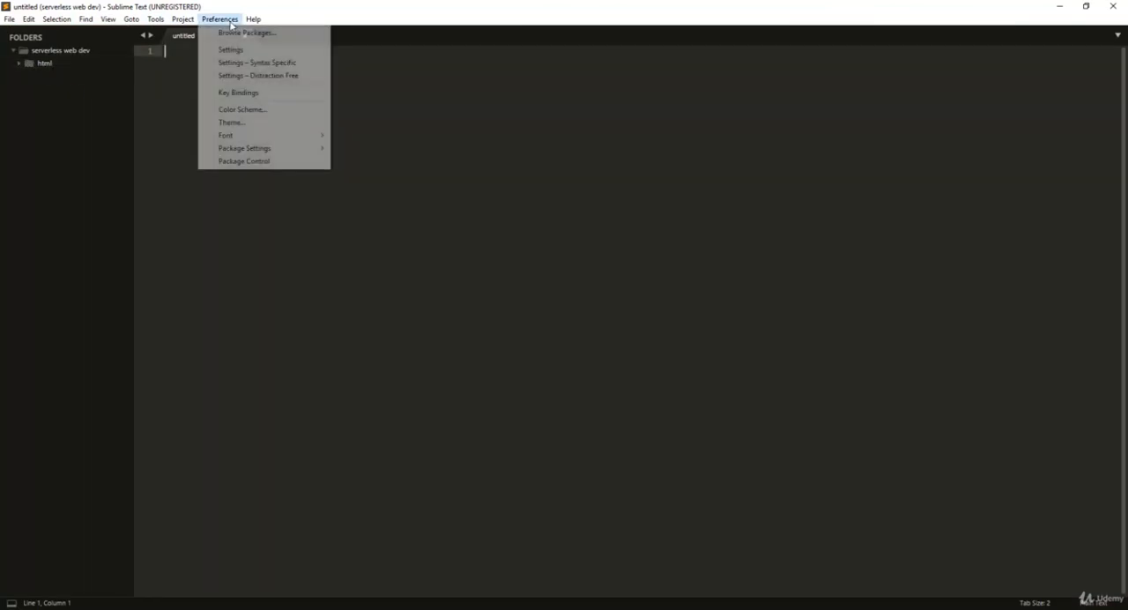
mouse_move(486, 132)
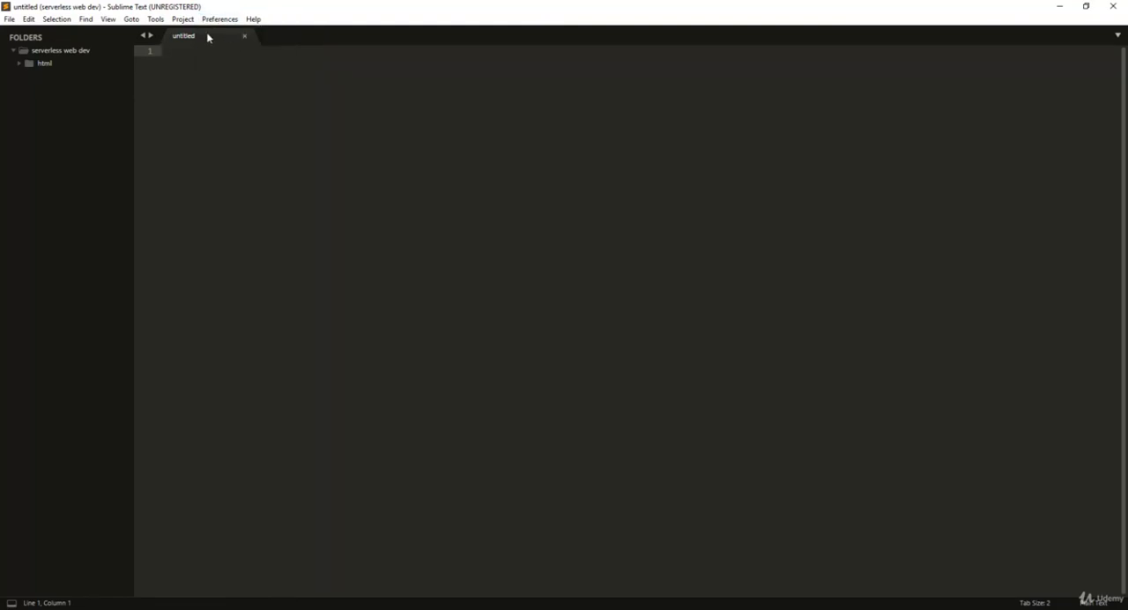
left_click(219, 18)
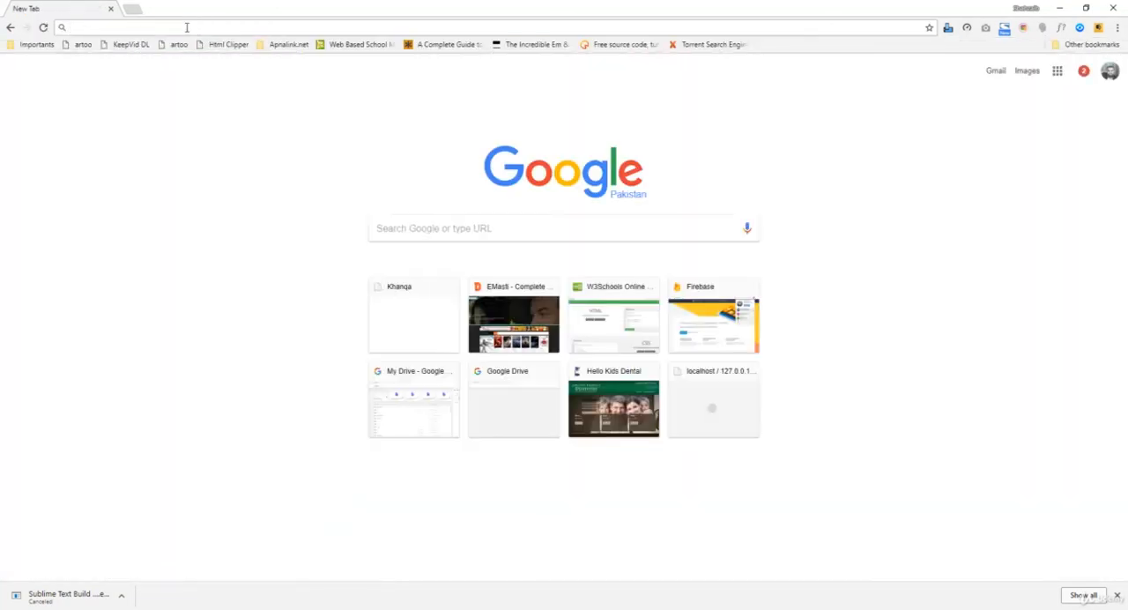
- Go to google.com, search 'visual studio code' and choose the official site result
type("https://www.google.com")
type("visual studio")
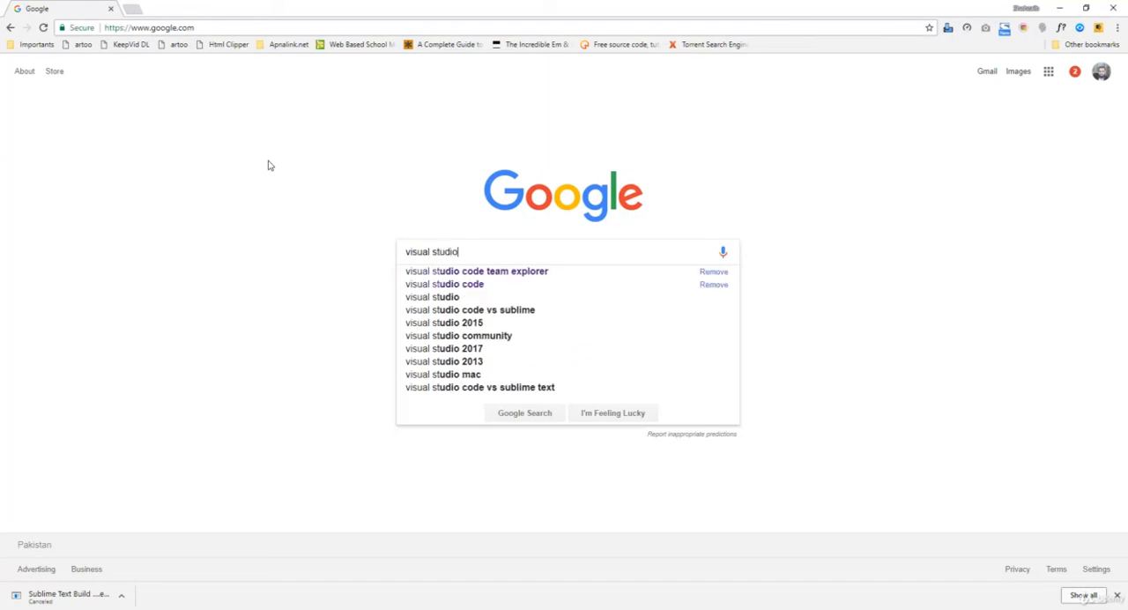
left_click(444, 284)
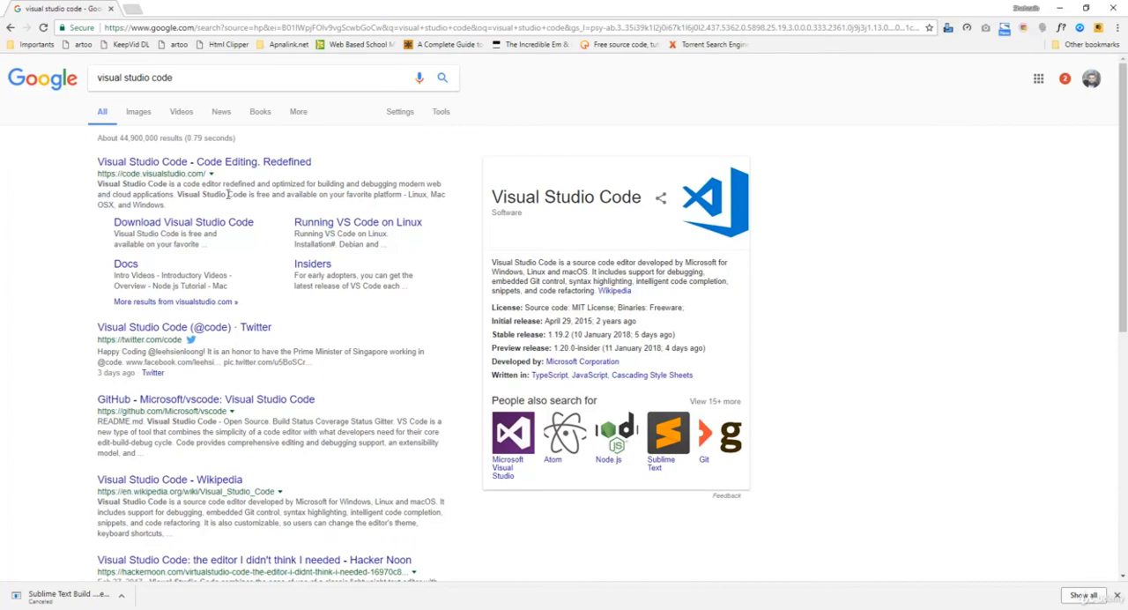
left_click(205, 162)
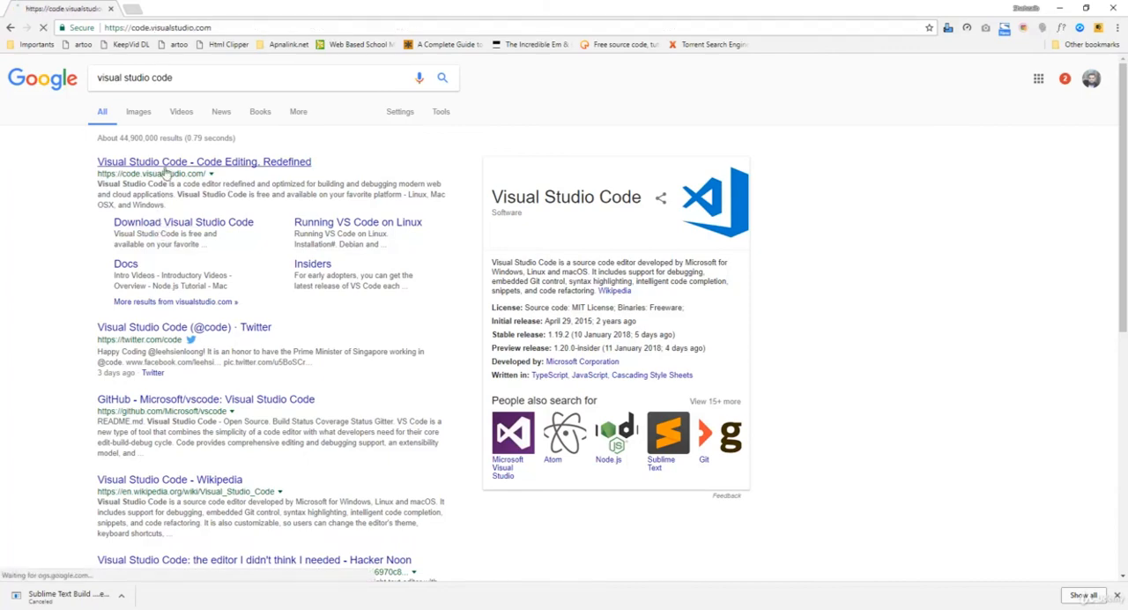
- Let code.visualstudio.com load and review its Download for Windows offer and features
left_click(204, 162)
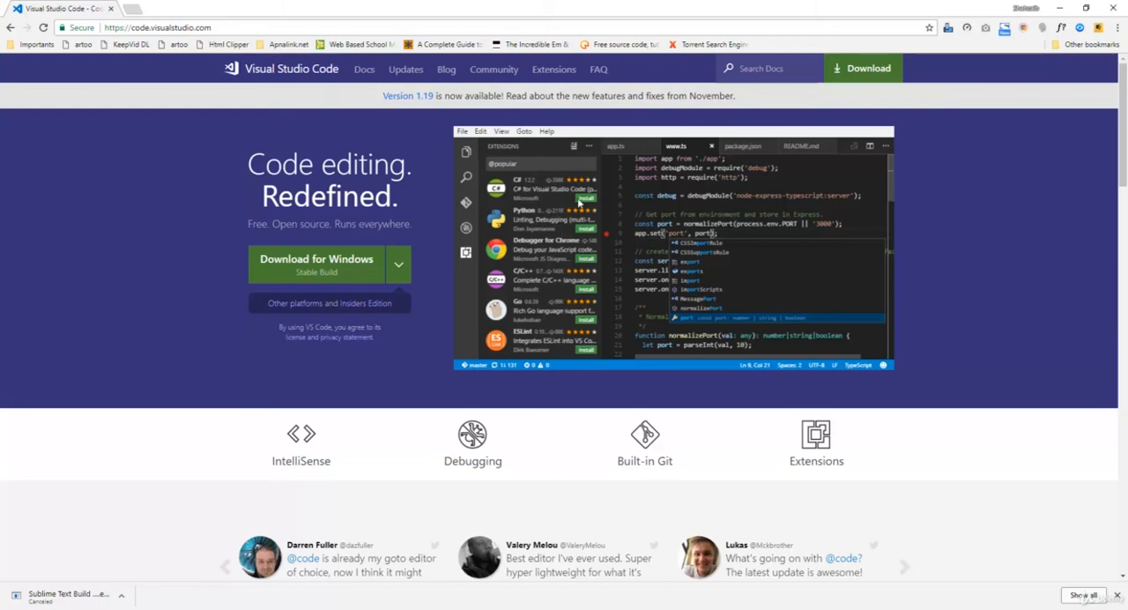
mouse_move(719, 208)
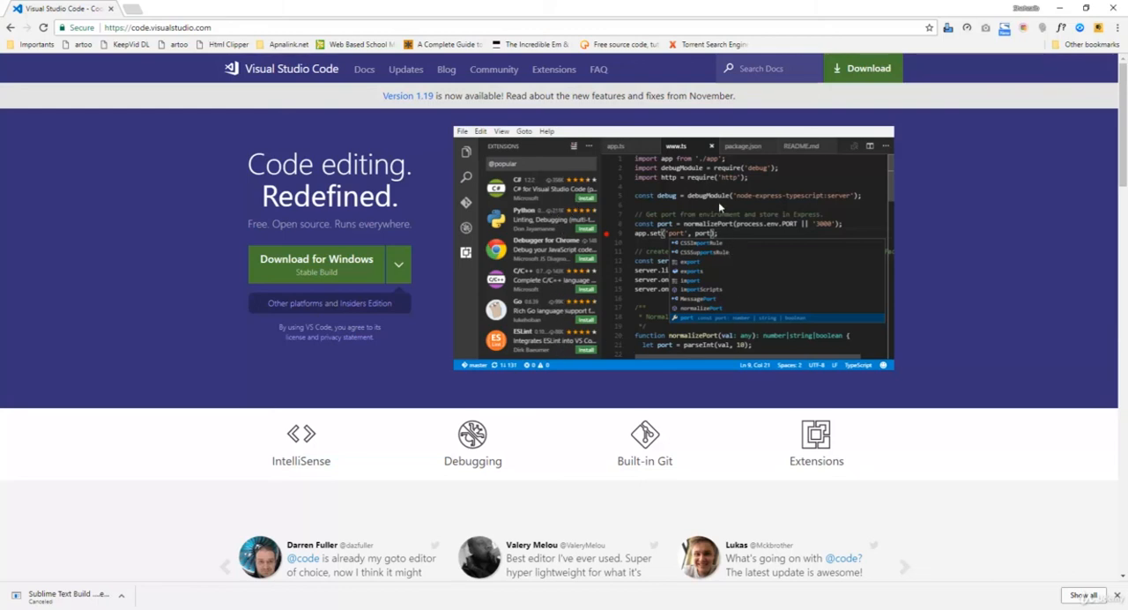
mouse_move(662, 227)
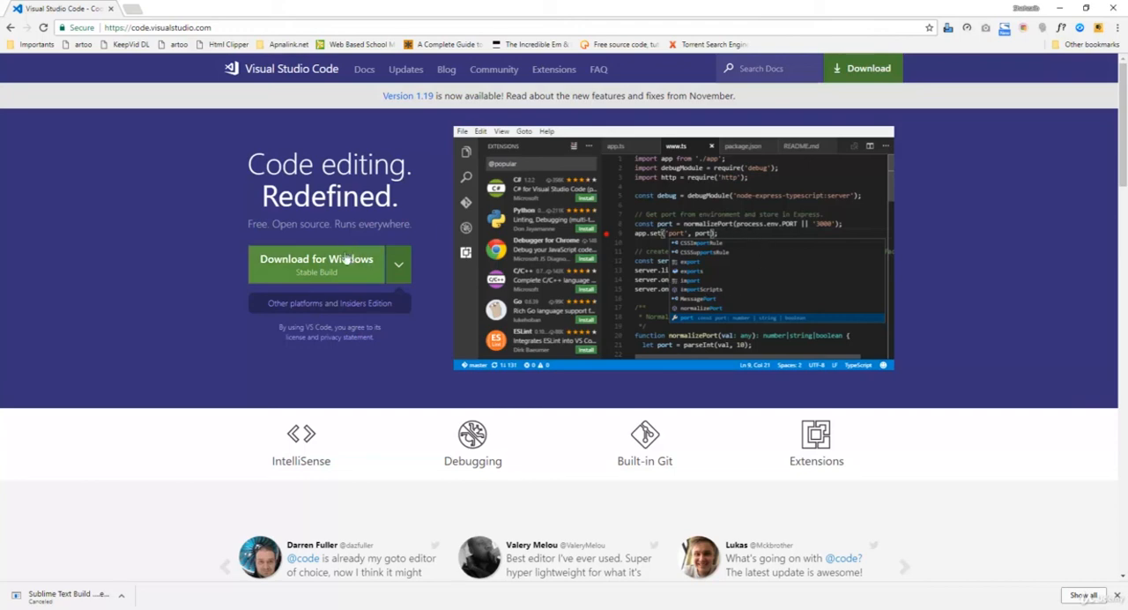
mouse_move(278, 279)
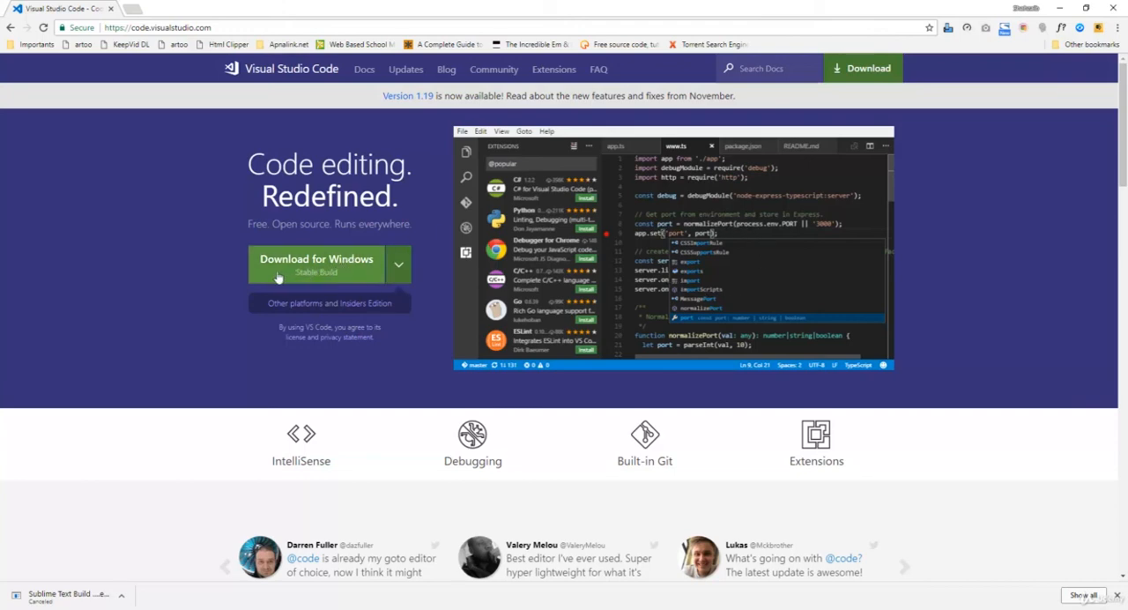
mouse_move(332, 268)
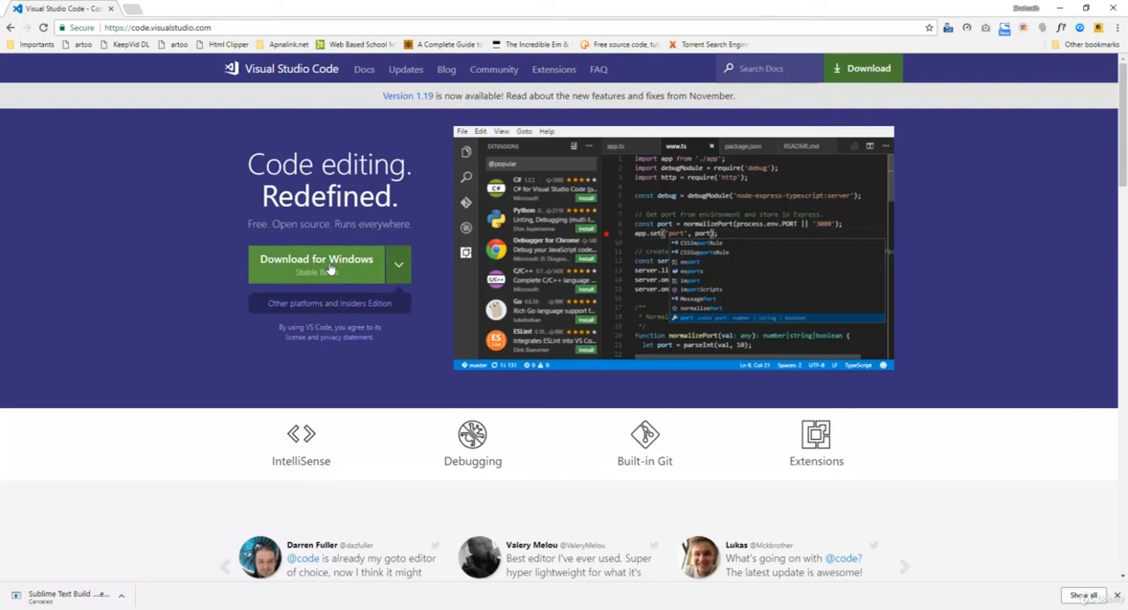
mouse_move(296, 303)
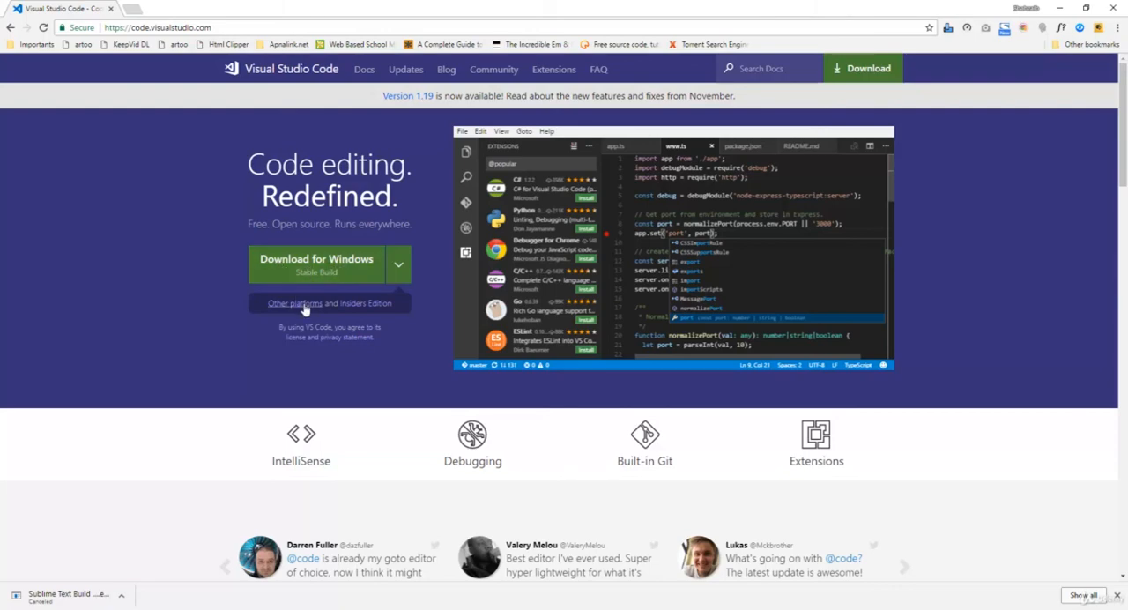
scroll("down", 3)
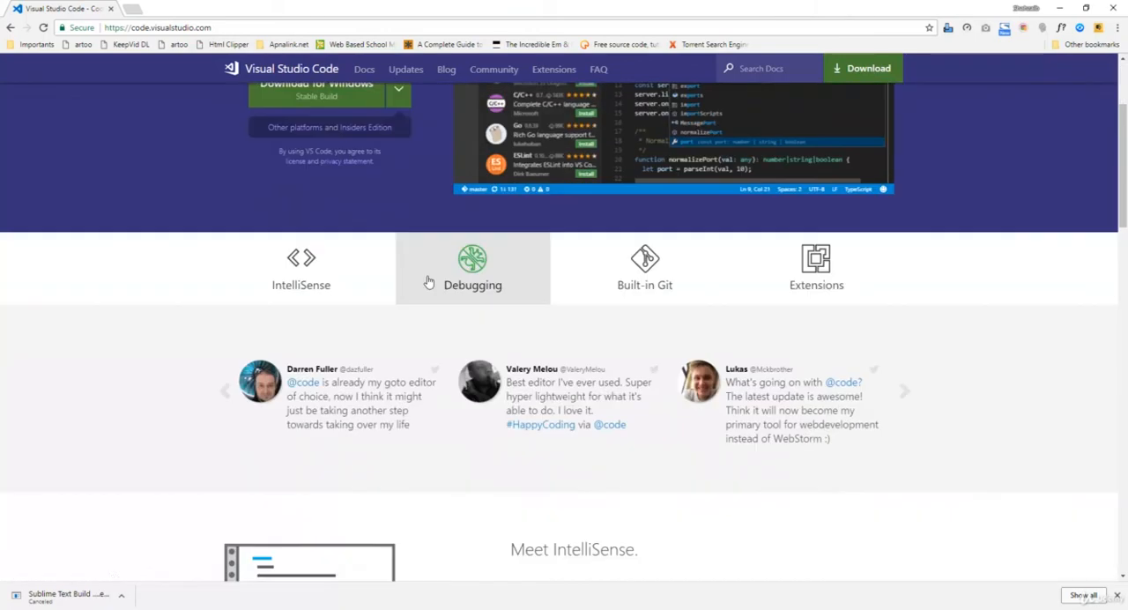
scroll("up", 3)
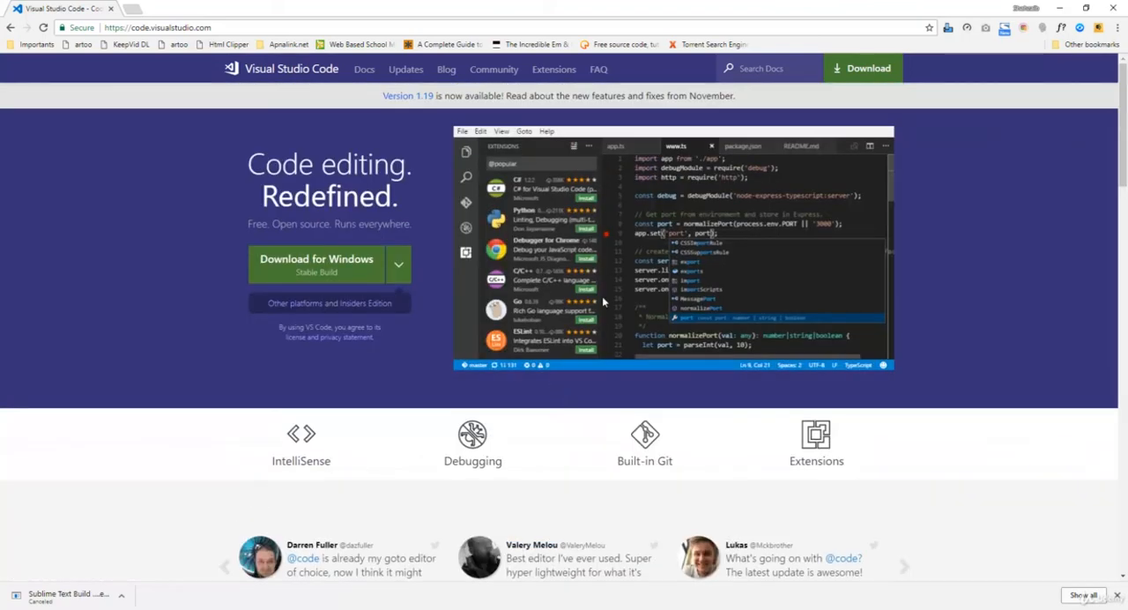
mouse_move(686, 194)
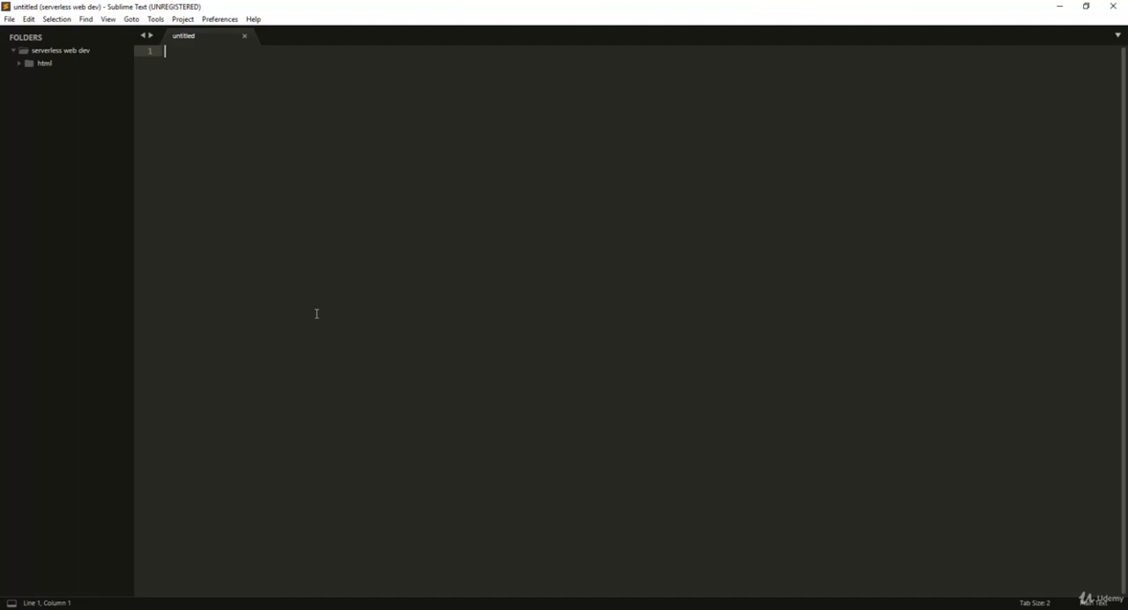
mouse_move(321, 296)
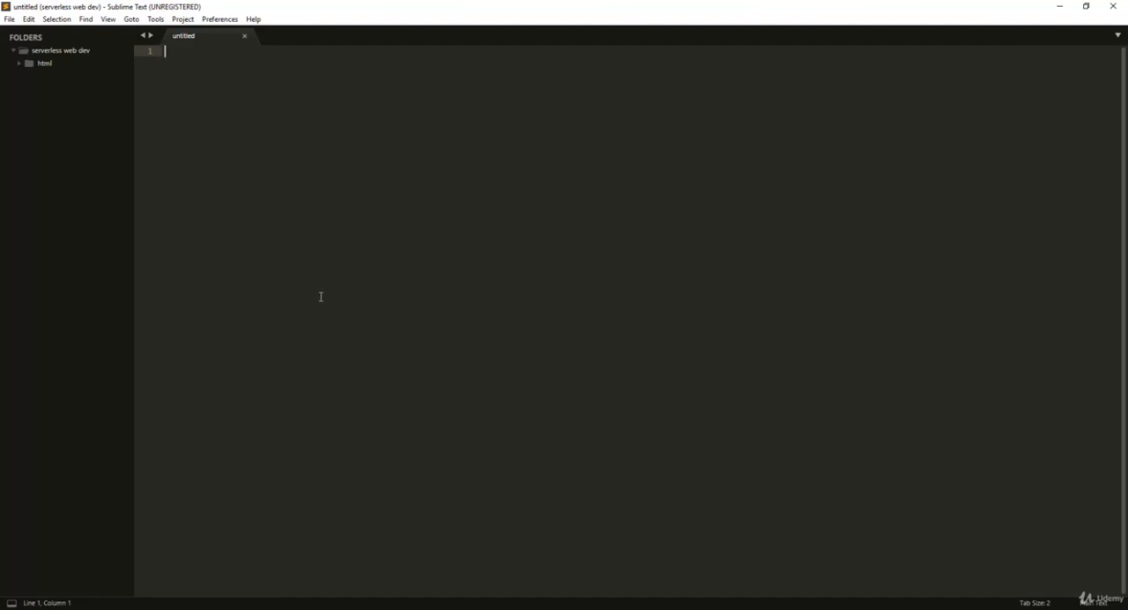